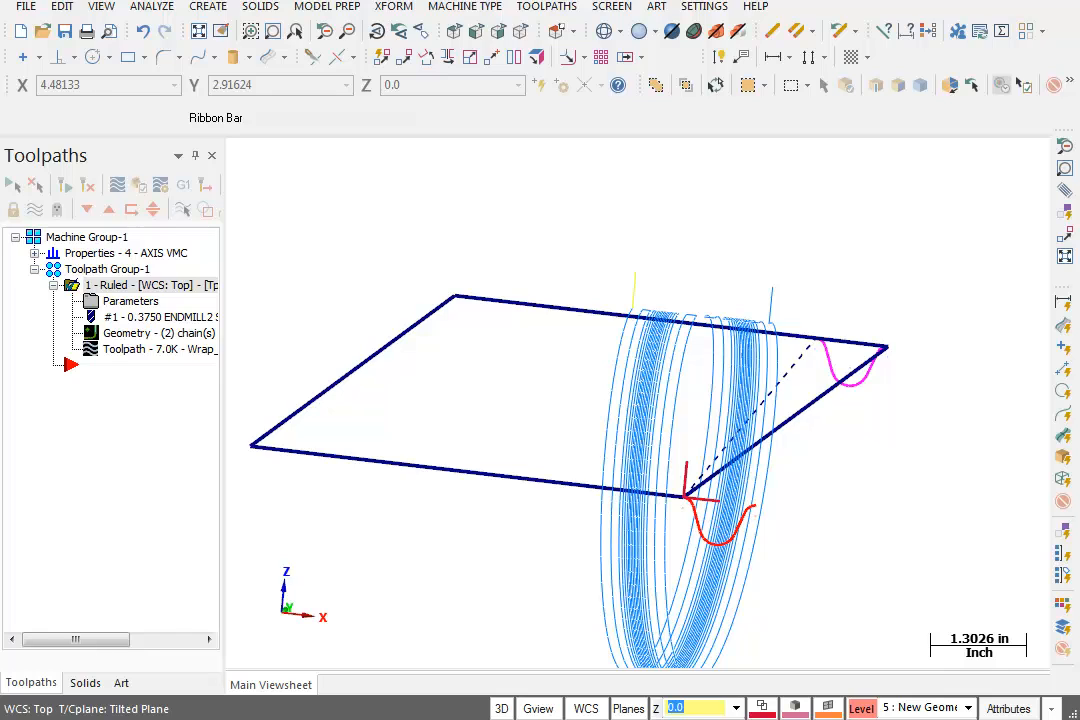
mouse_move(730, 358)
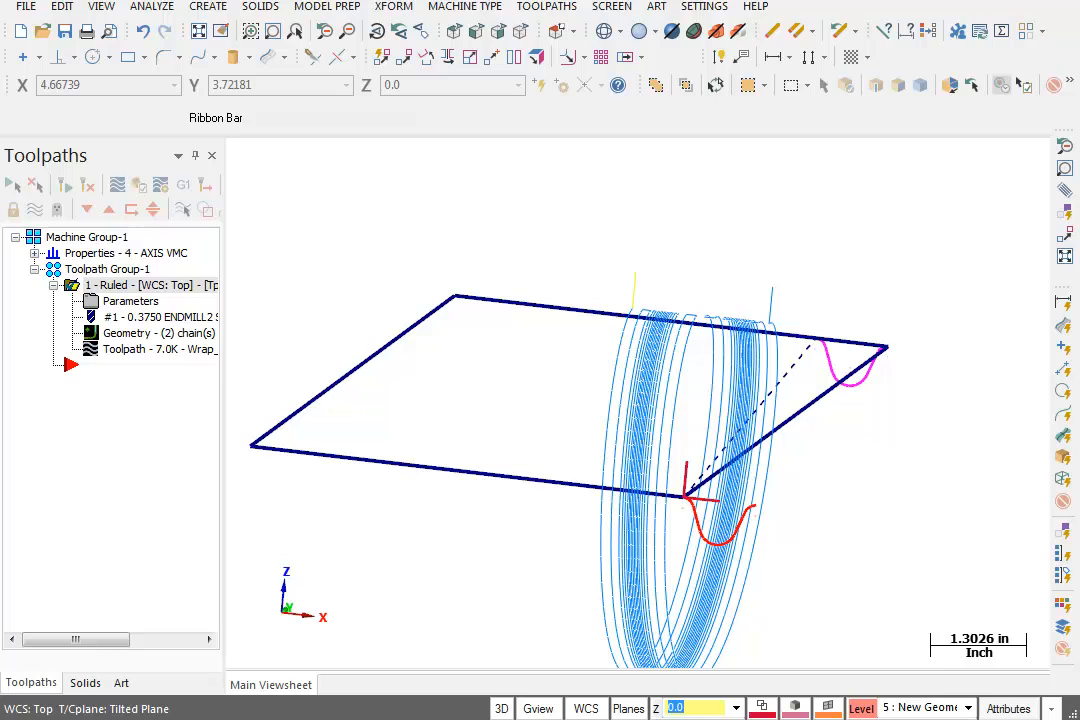
mouse_move(986, 394)
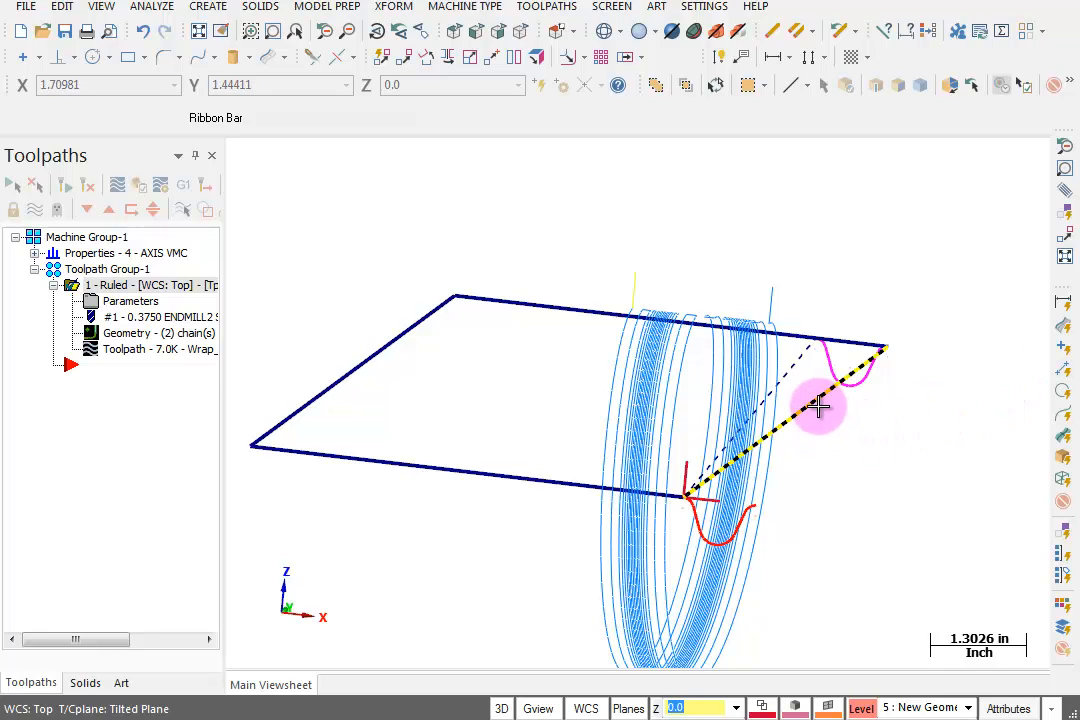
mouse_move(756, 496)
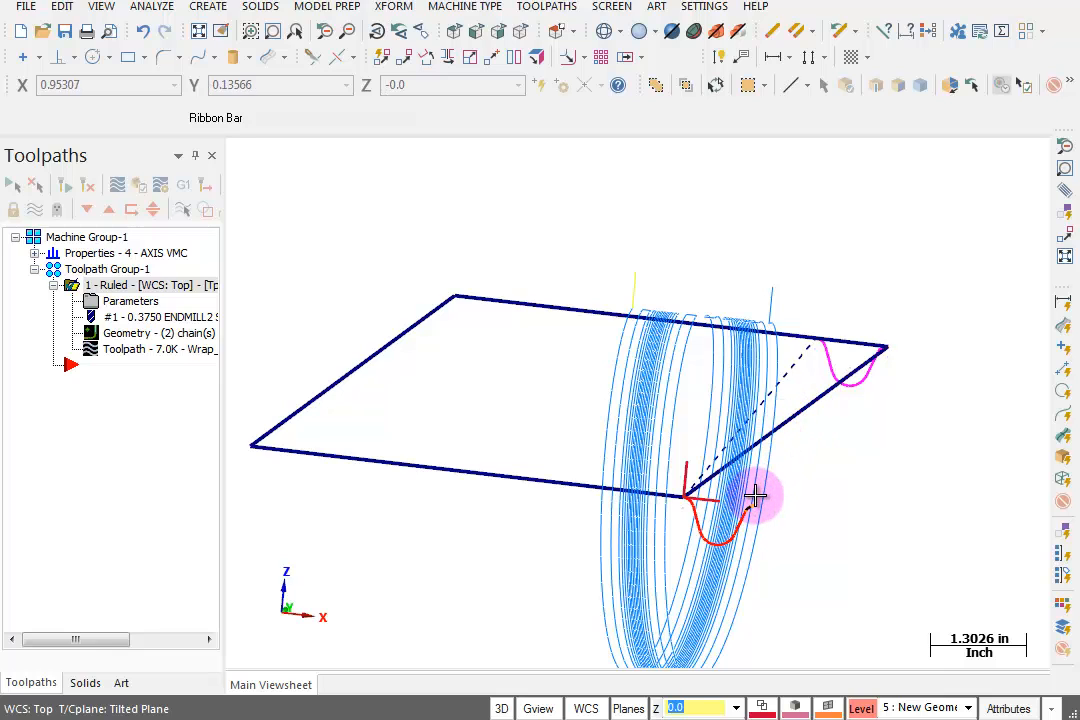
mouse_move(908, 292)
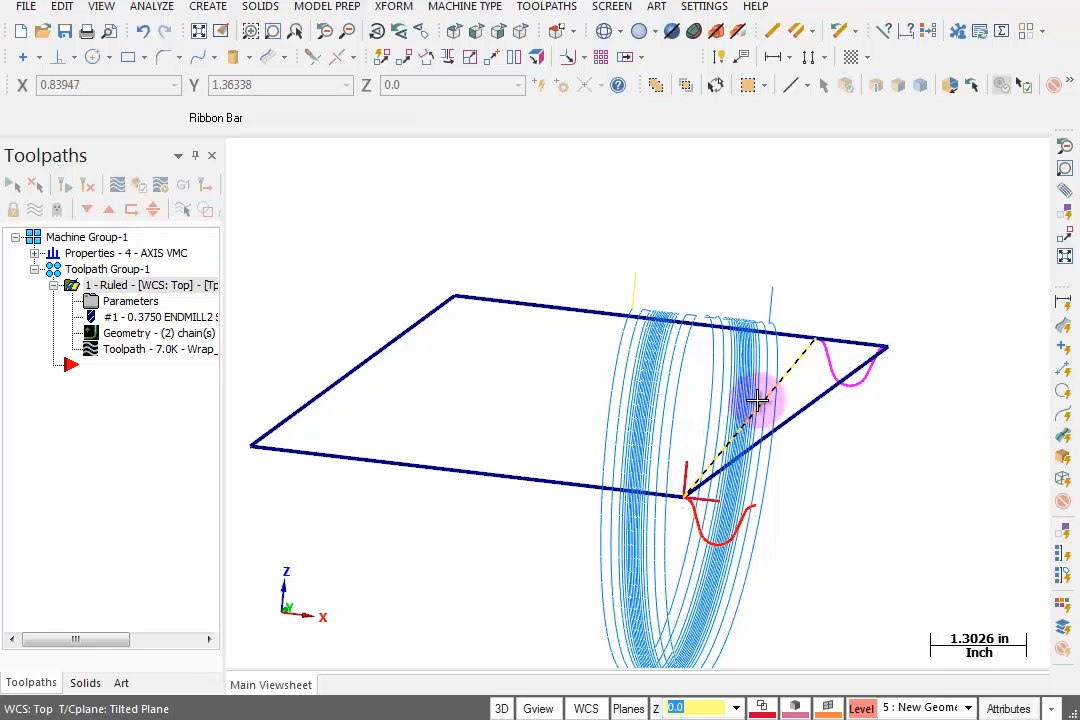
mouse_move(776, 414)
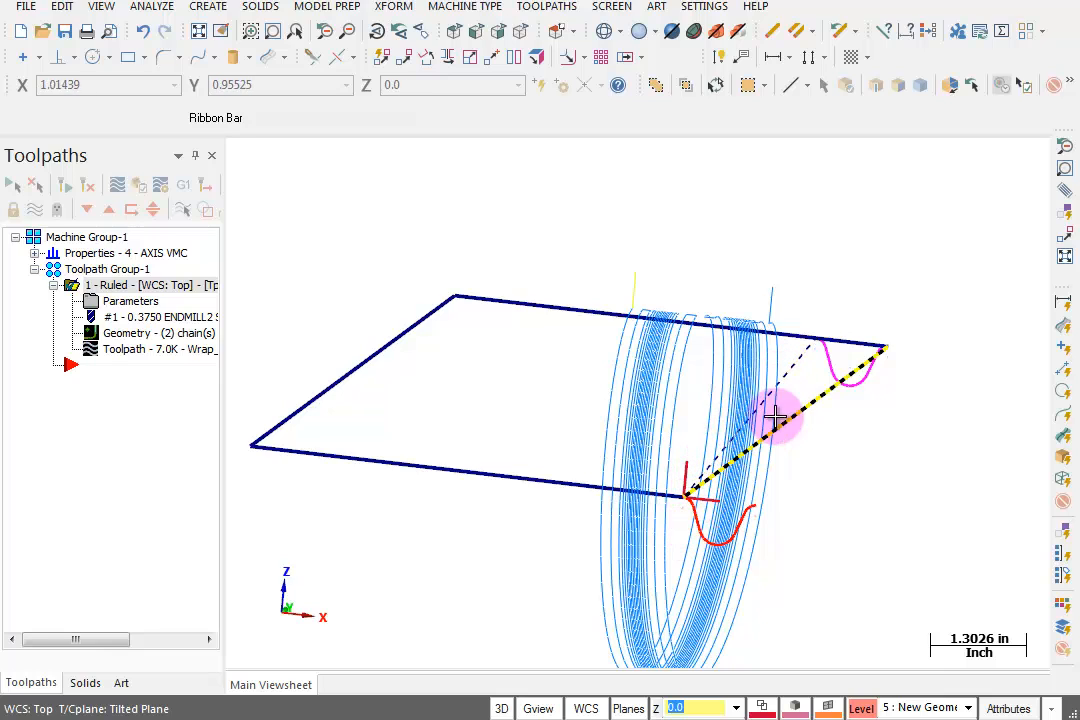
mouse_move(828, 358)
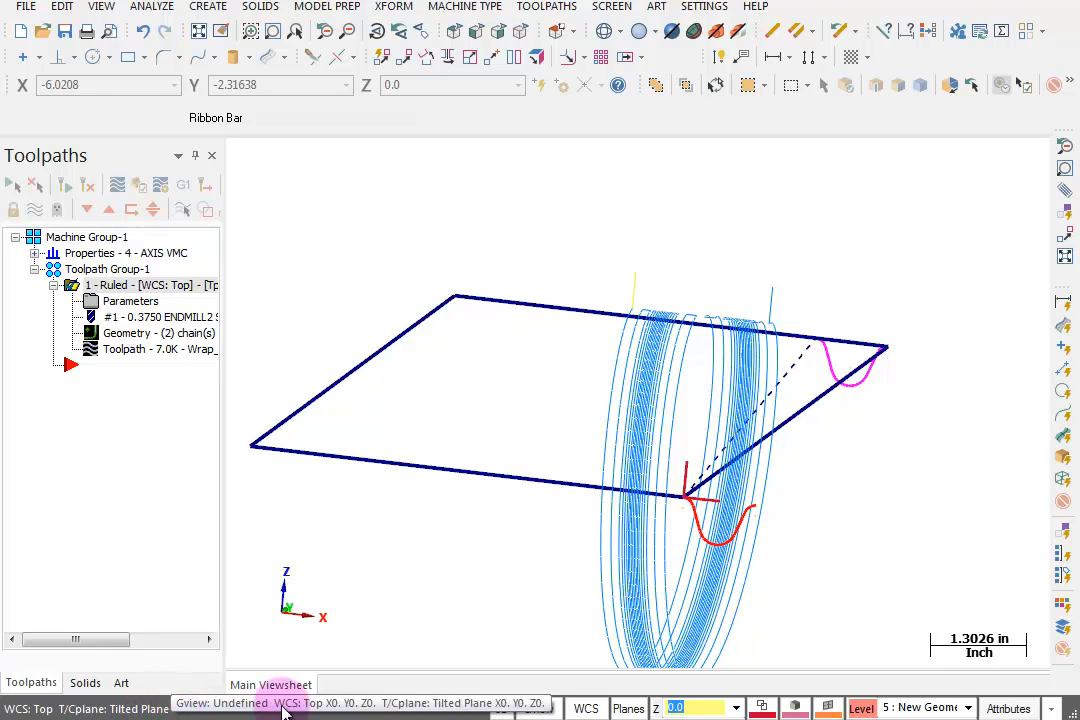
Step: Pick the magenta tapered profile curve as the geometry to translate
left_click(778, 452)
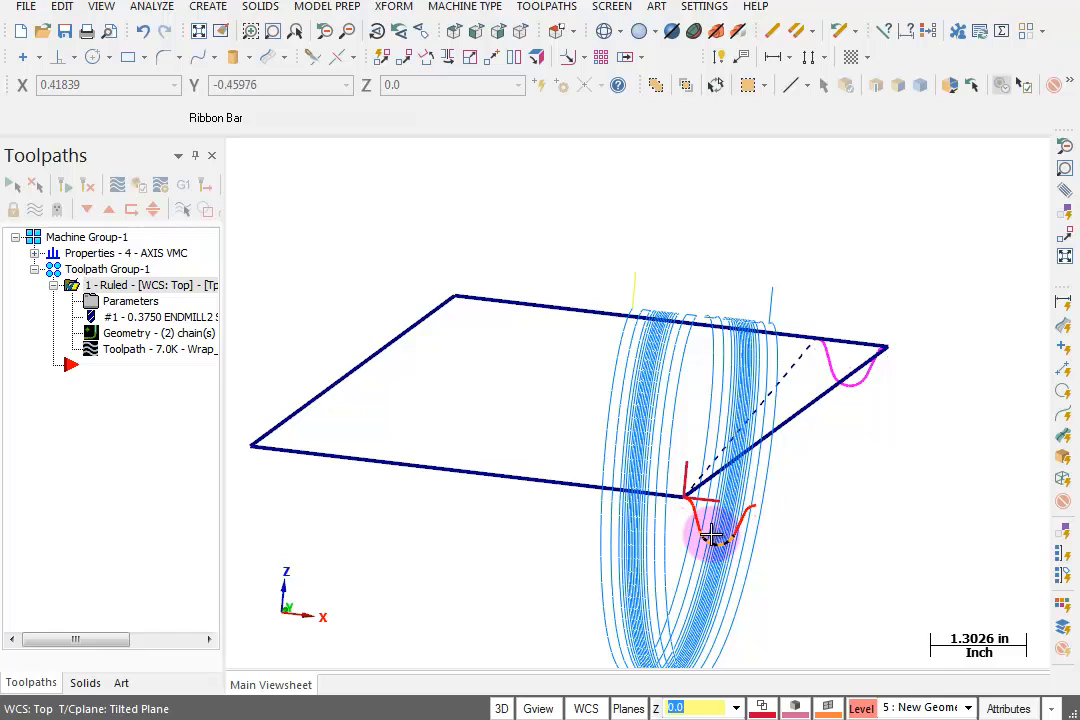
mouse_move(462, 110)
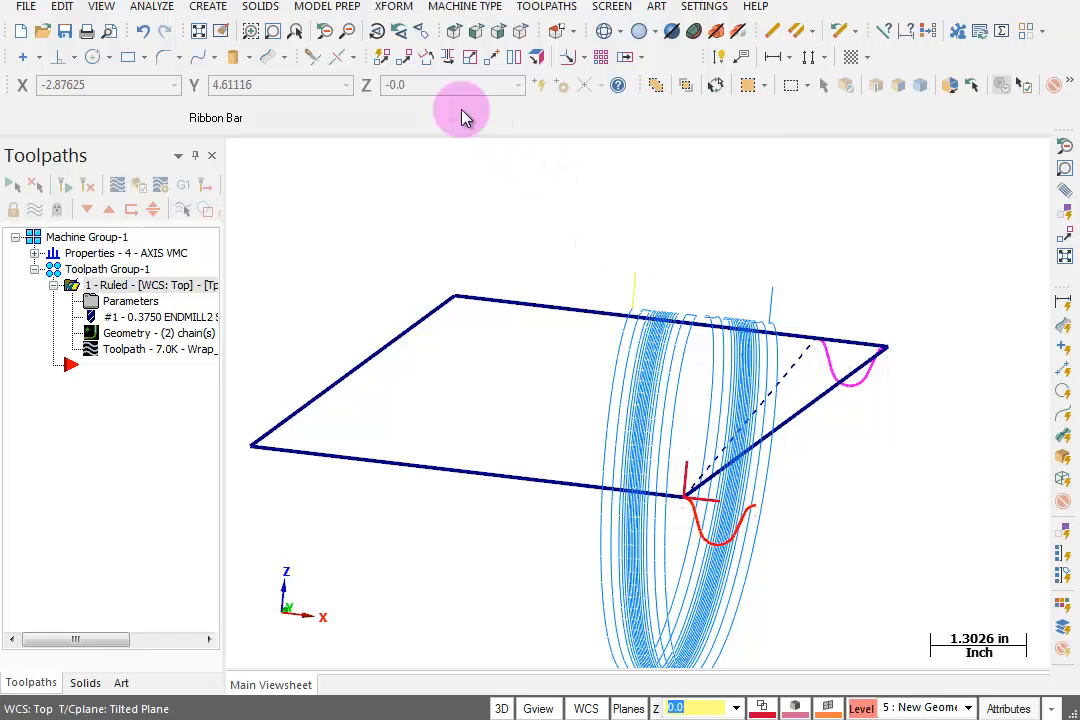
mouse_move(408, 62)
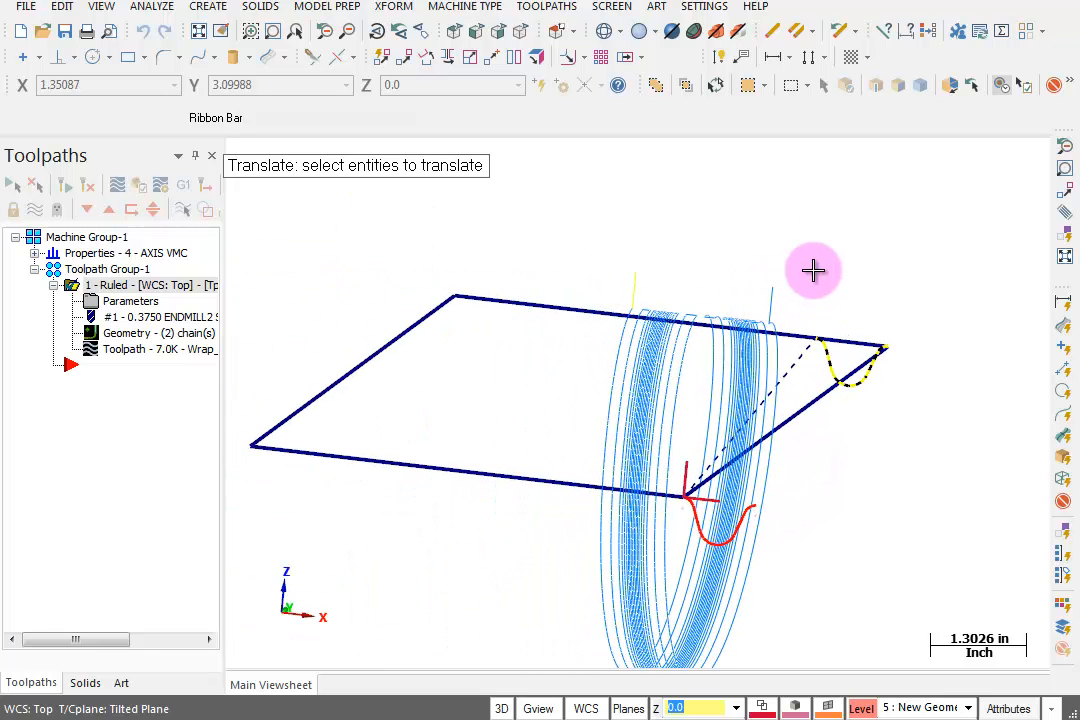
mouse_move(732, 248)
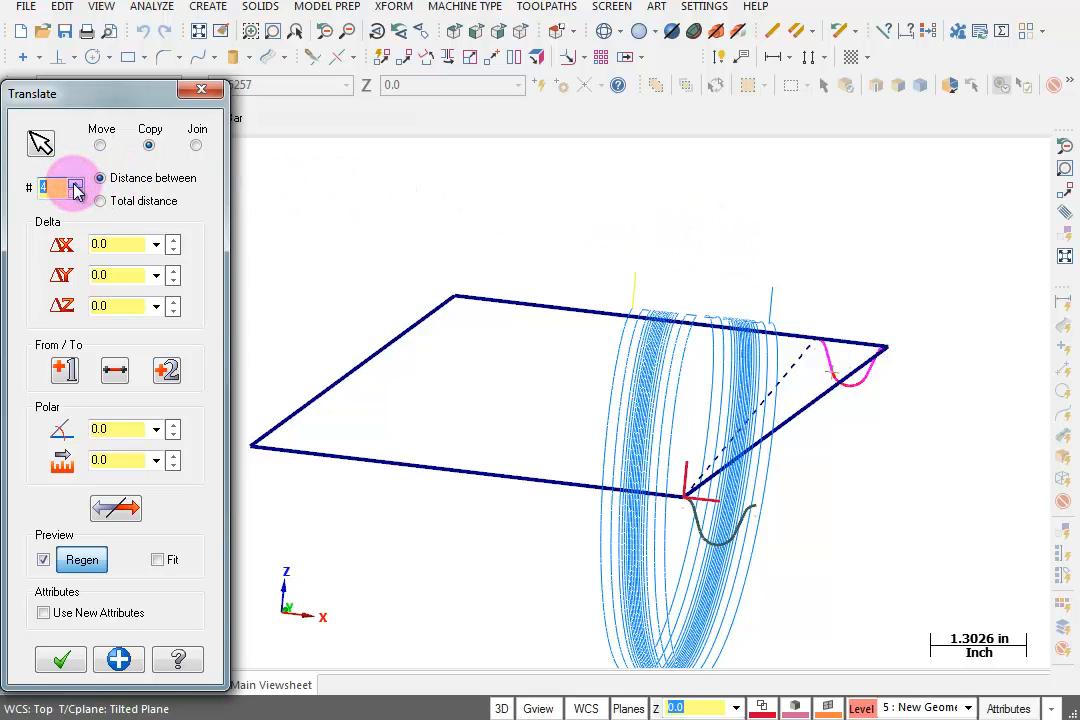
Step: Copy the profile curve 4 times from the near plane corner to the far corner along Z, about -15.74 apart
left_click(148, 144)
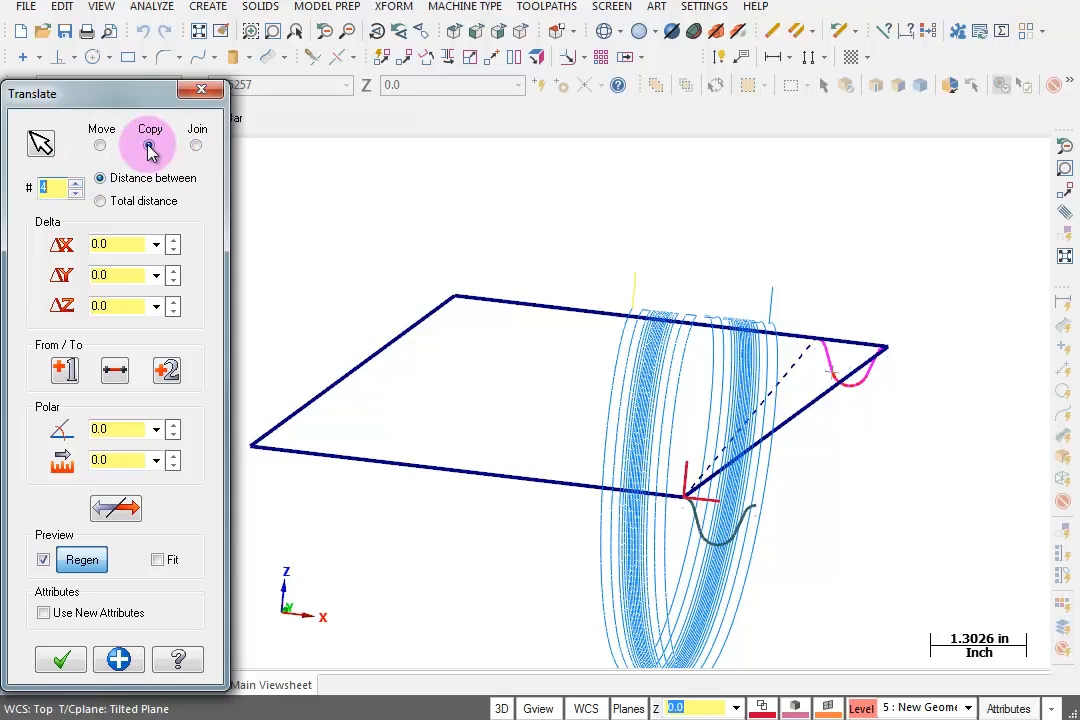
left_click(148, 144)
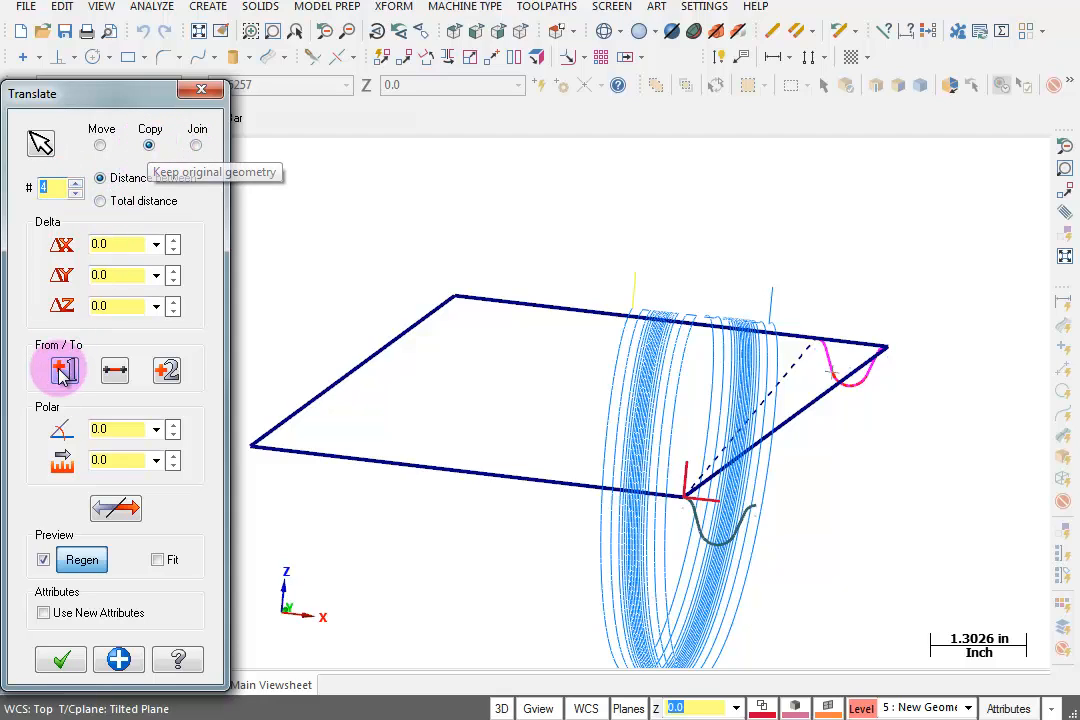
mouse_move(64, 370)
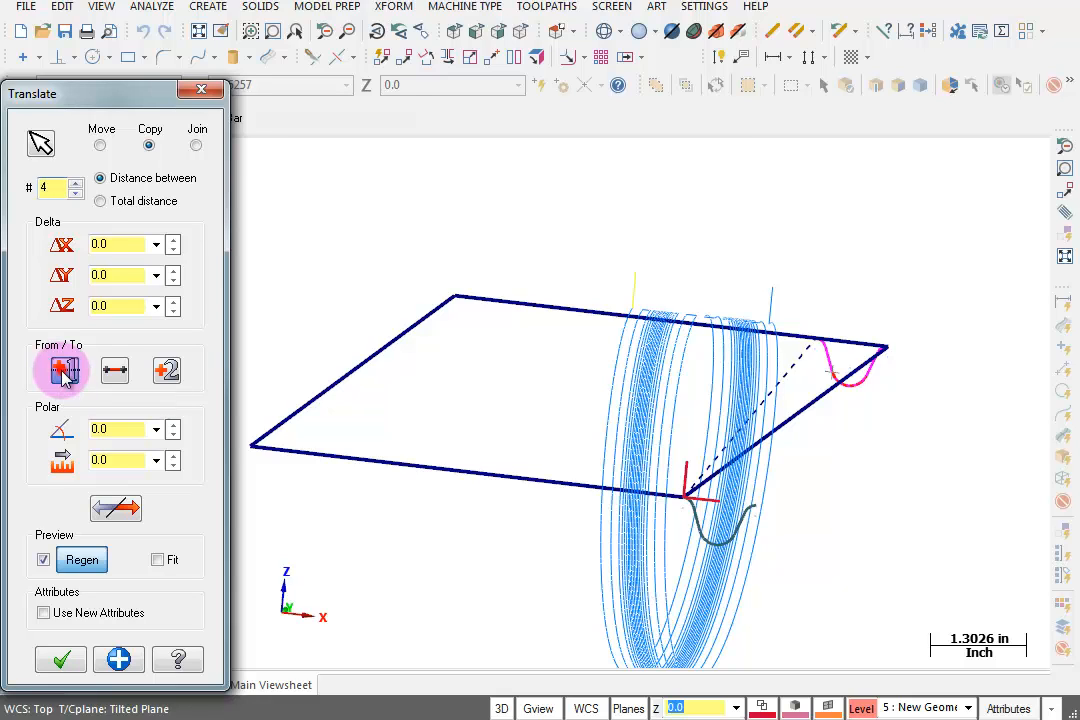
left_click(60, 370)
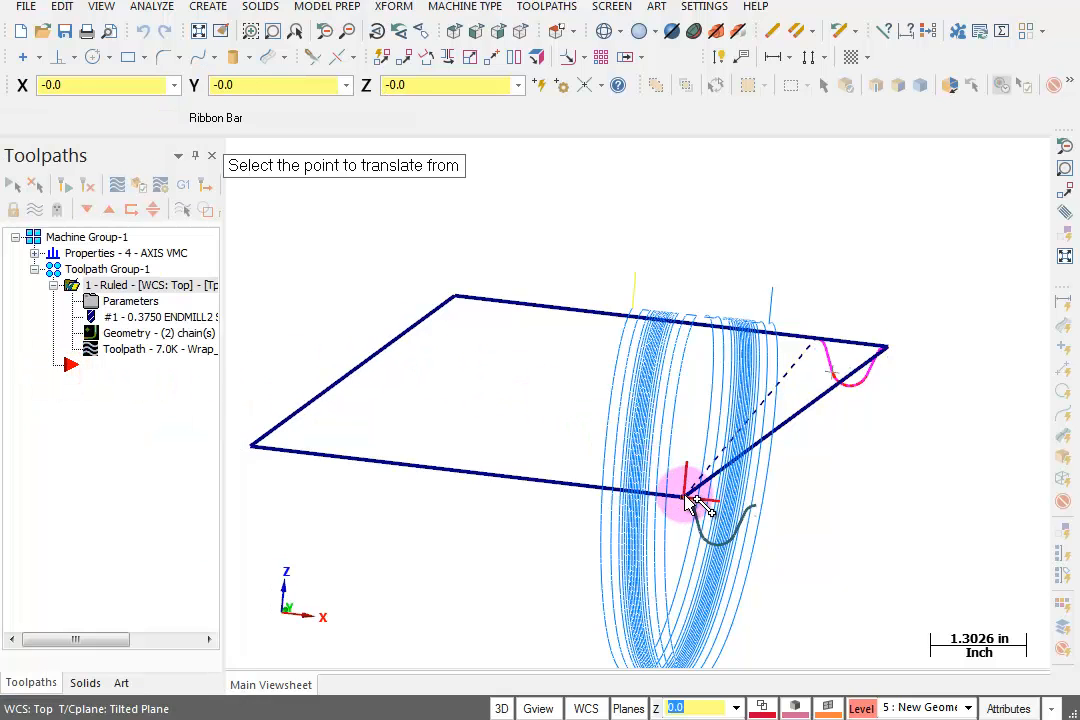
left_click(688, 496)
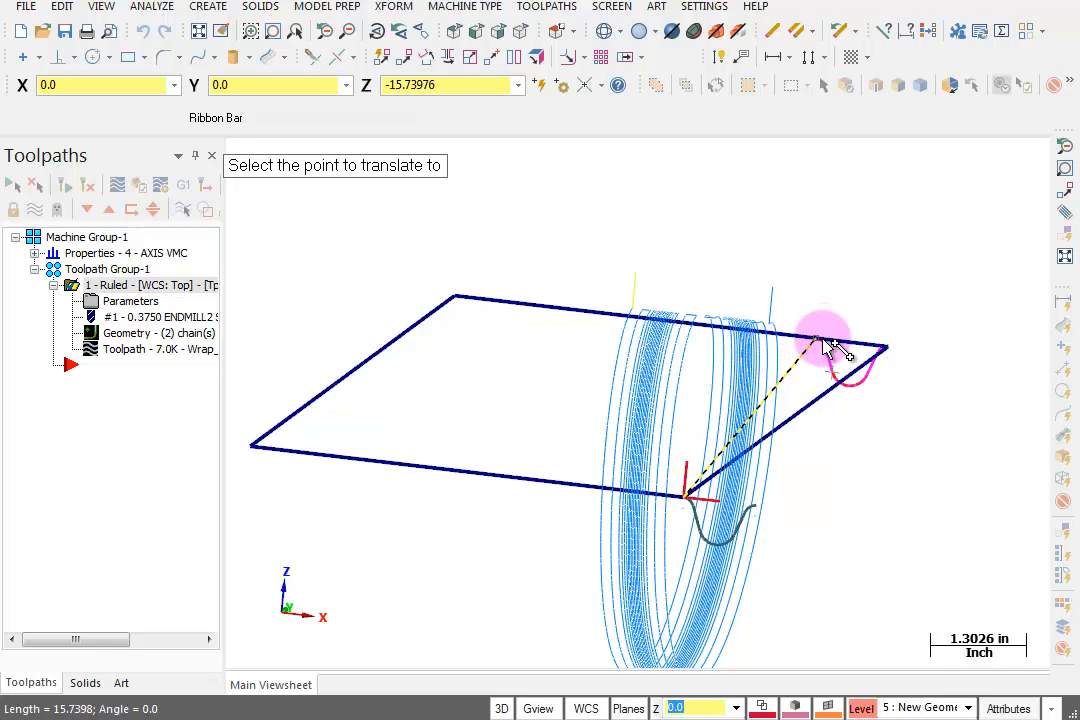
left_click(820, 344)
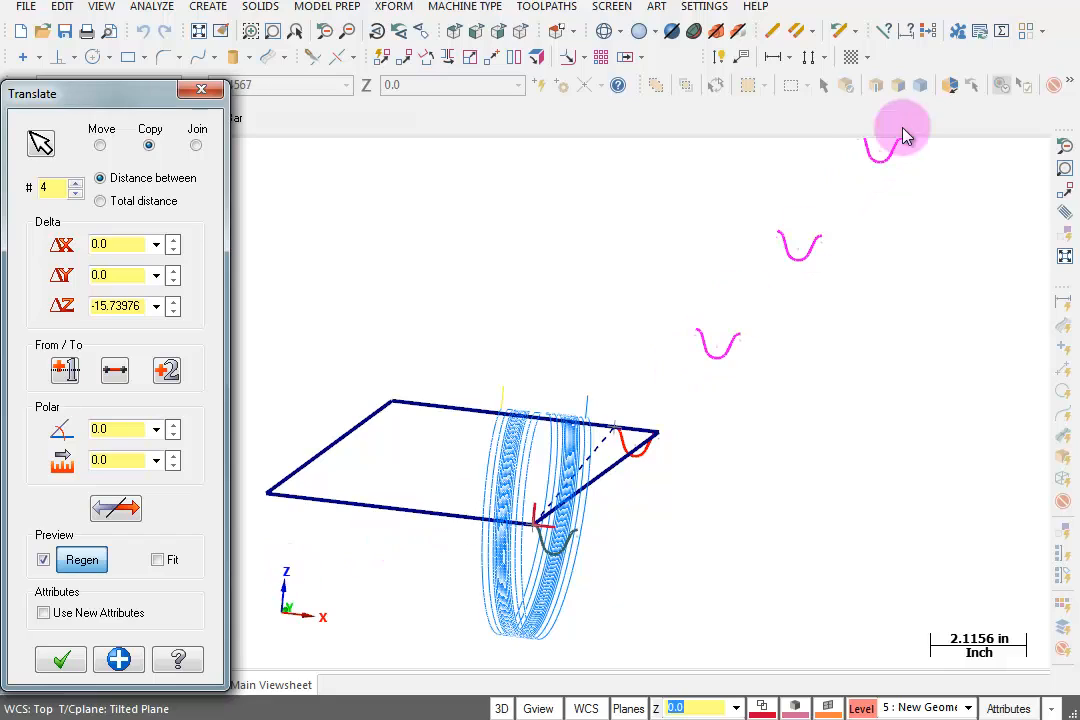
mouse_move(544, 516)
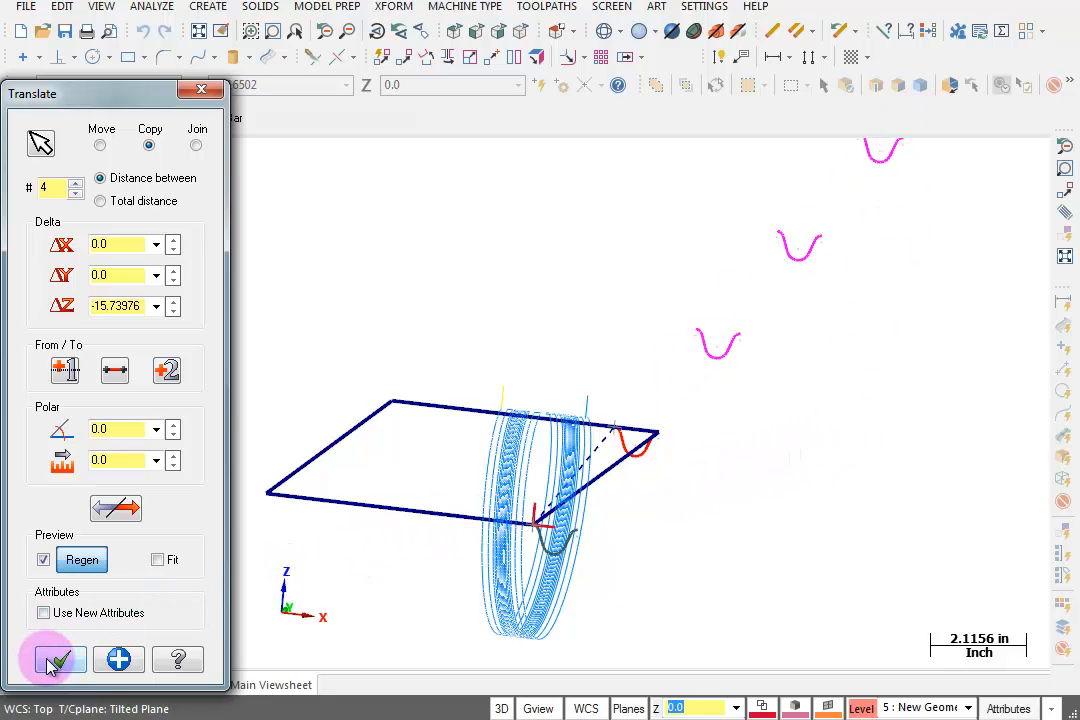
left_click(56, 660)
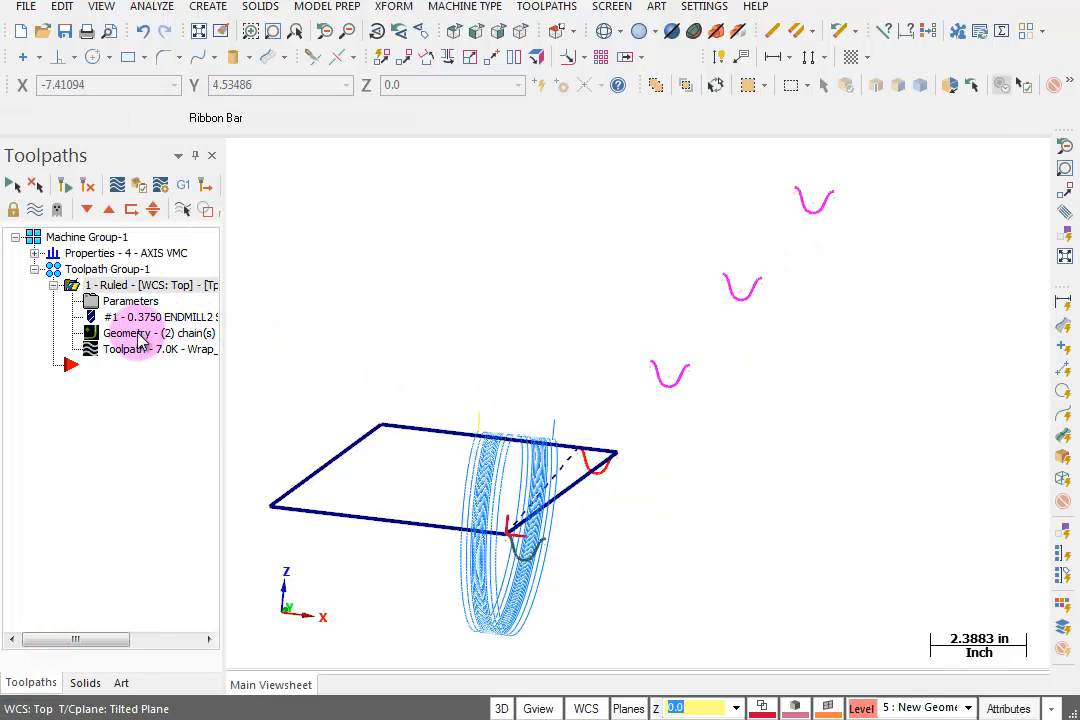
Step: Add the copied profile curves to the Ruled toolpath geometry so it lists five chains
double_click(128, 332)
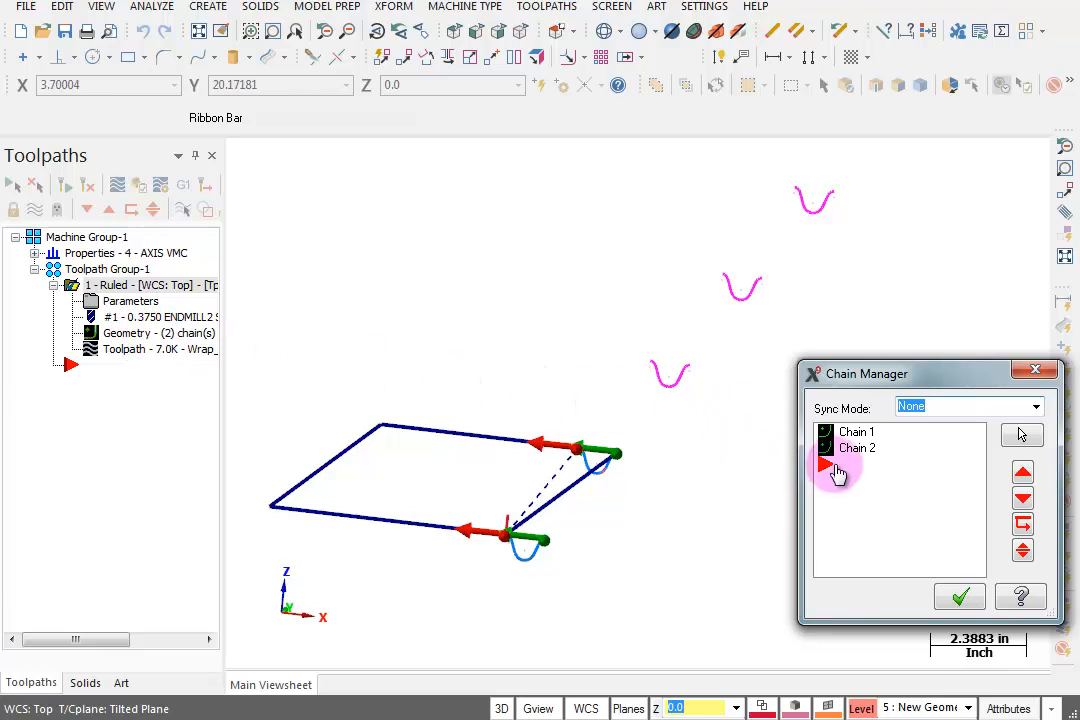
right_click(856, 432)
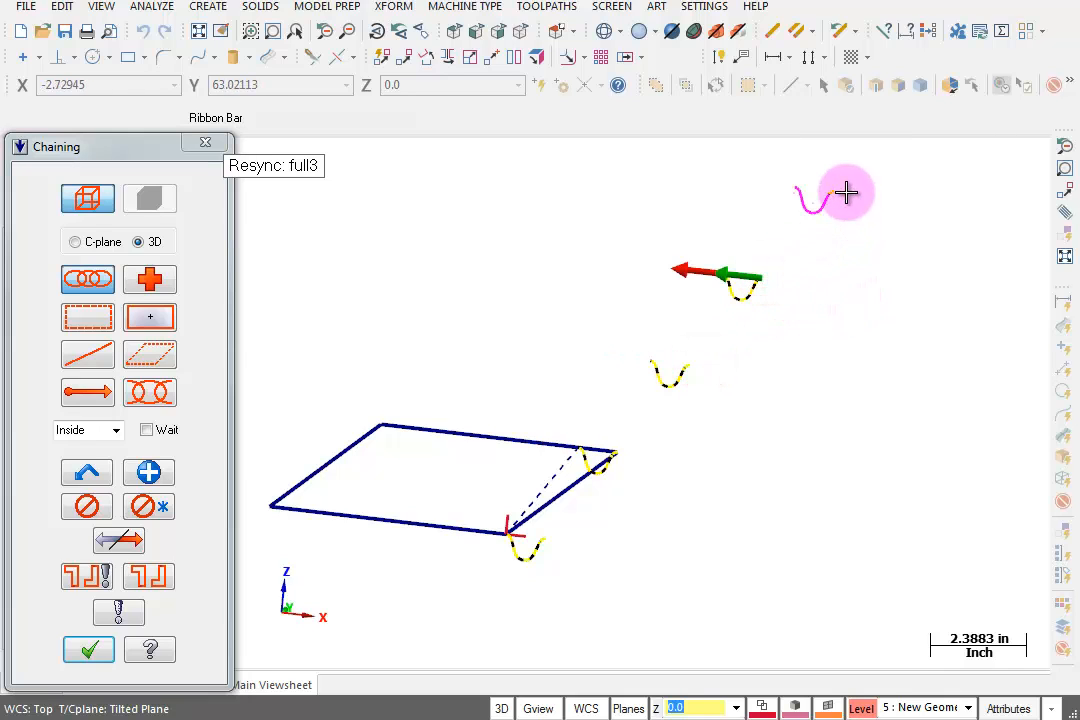
mouse_move(912, 336)
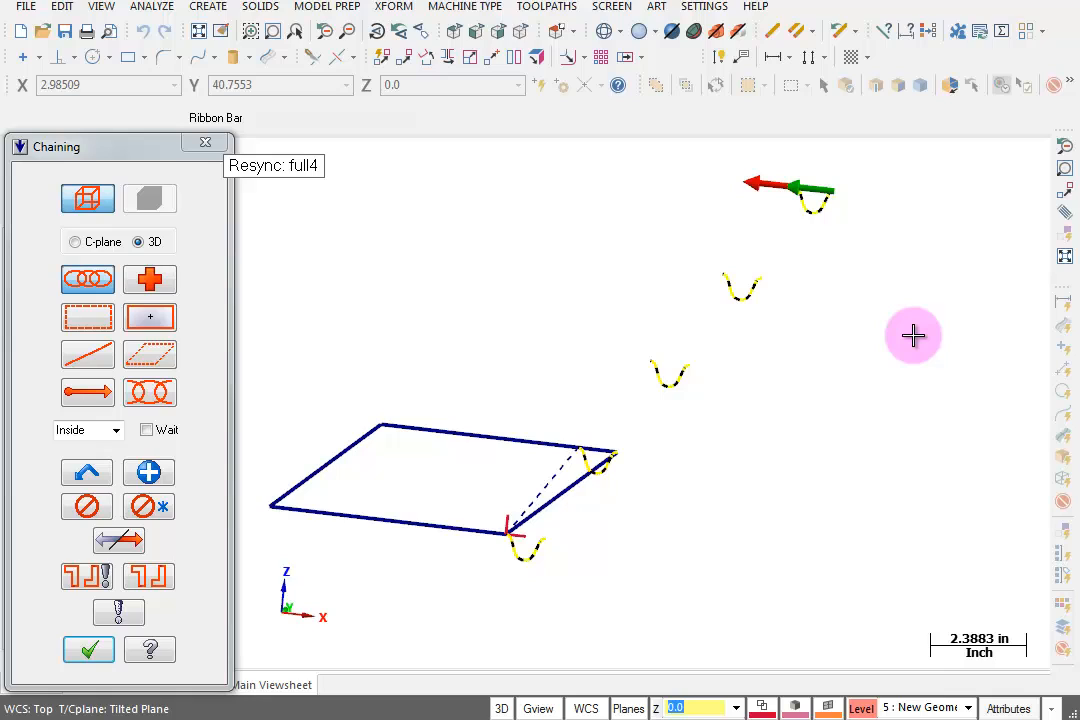
mouse_move(808, 390)
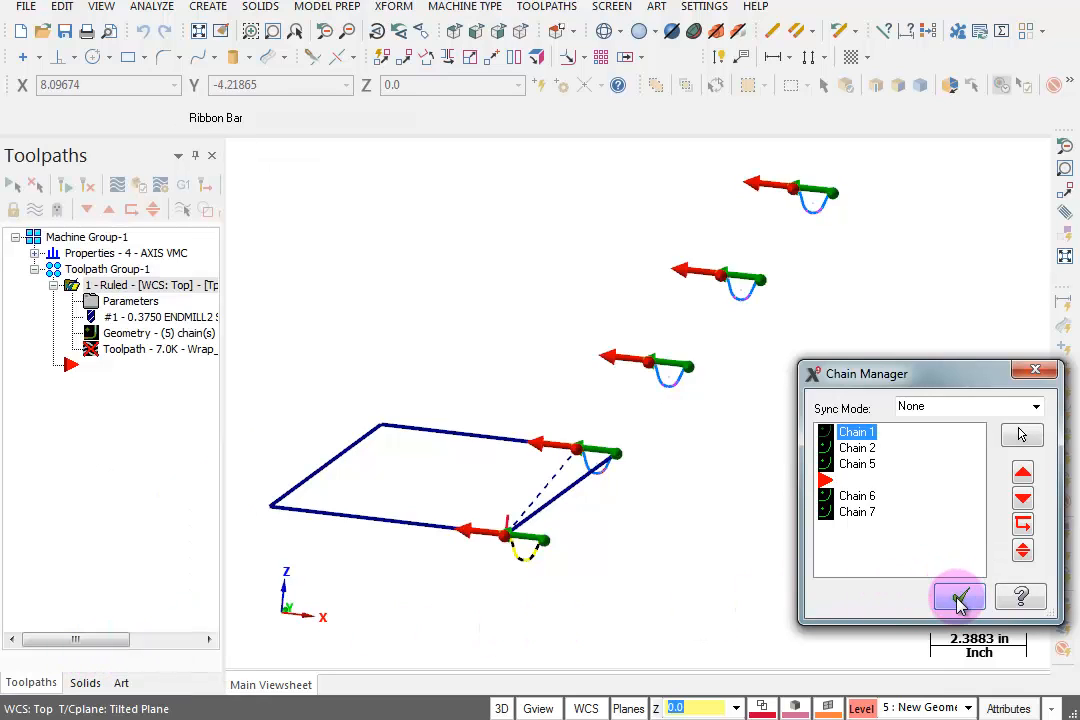
left_click(956, 596)
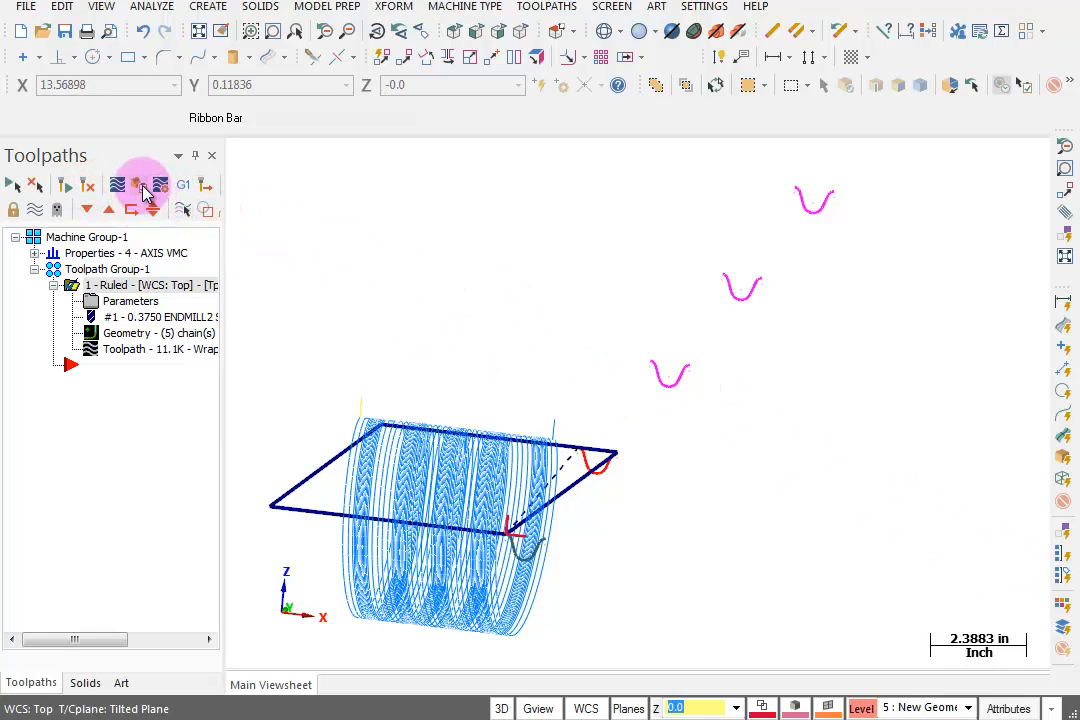
mouse_move(144, 186)
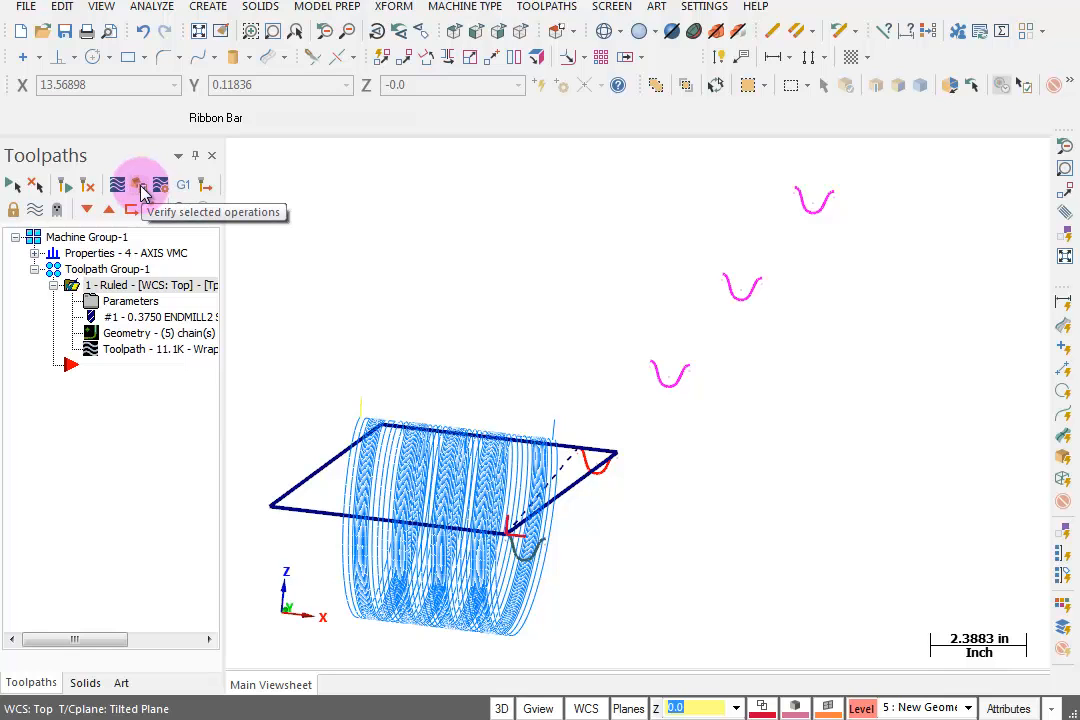
left_click(140, 184)
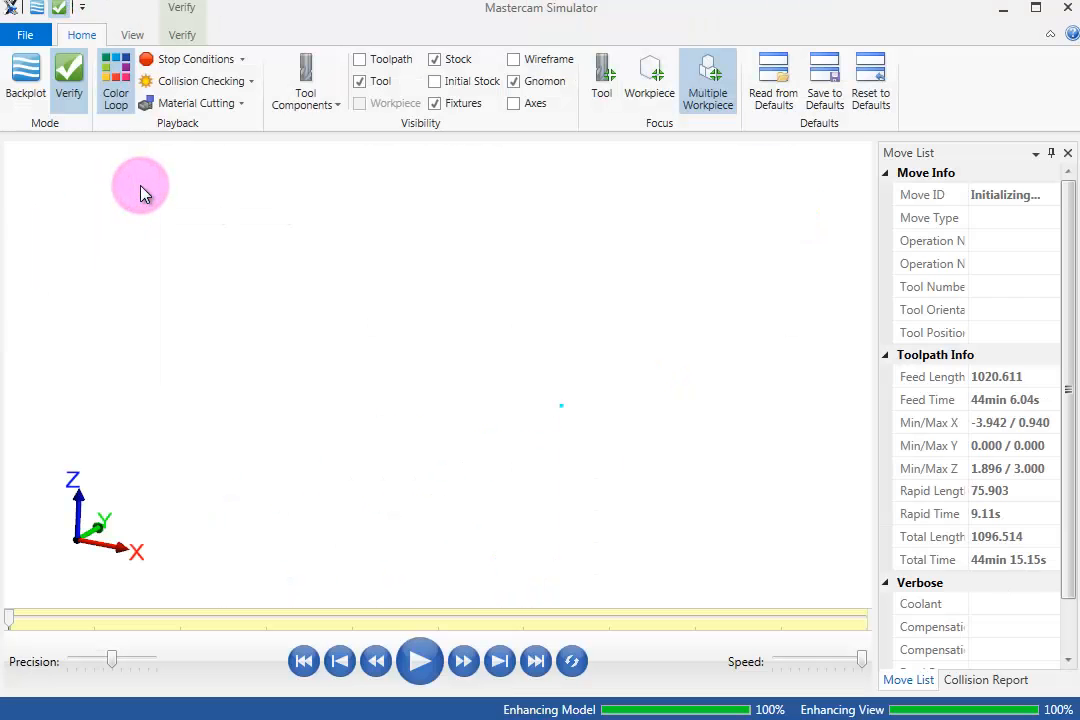
left_click(420, 660)
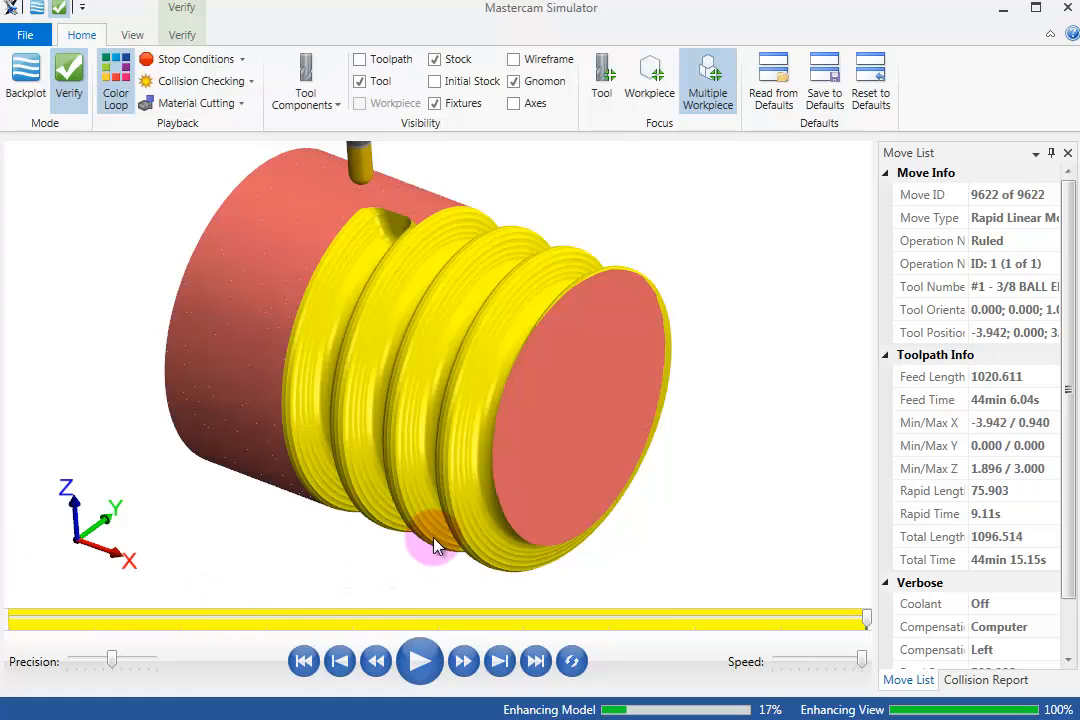
mouse_move(500, 498)
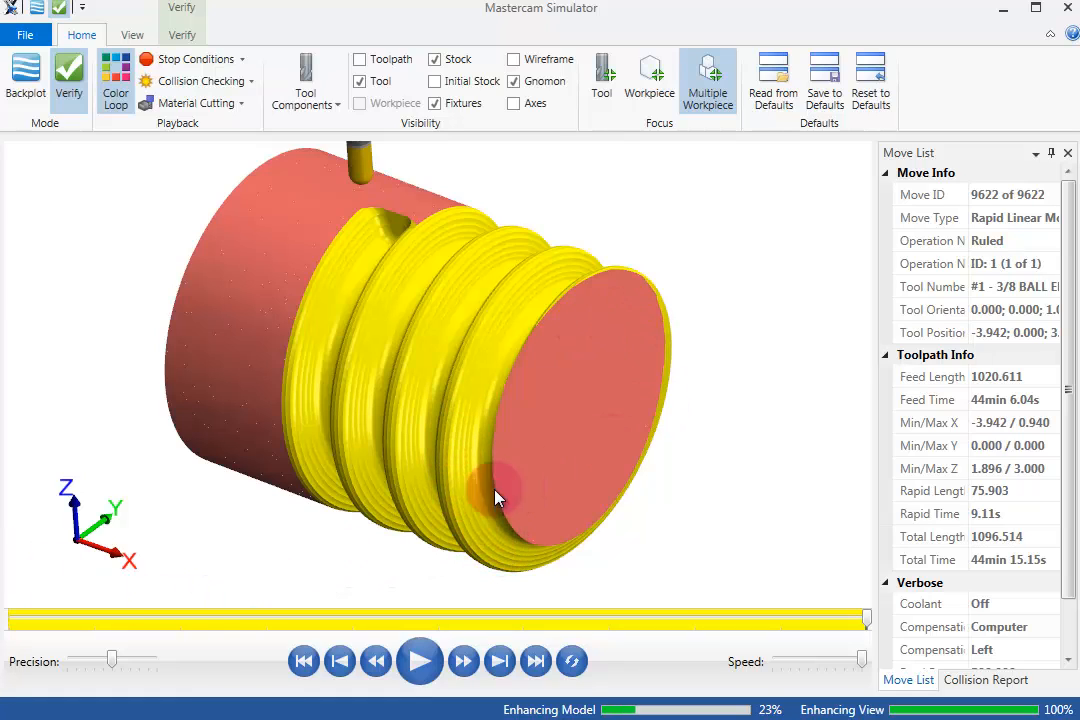
mouse_move(400, 230)
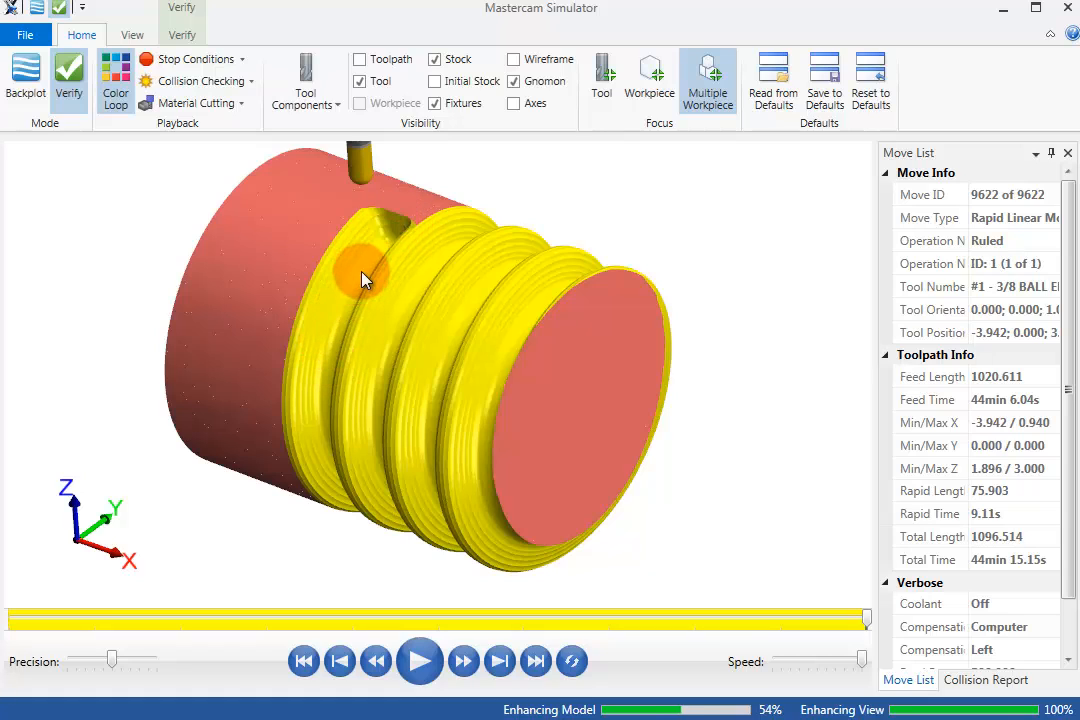
mouse_move(404, 218)
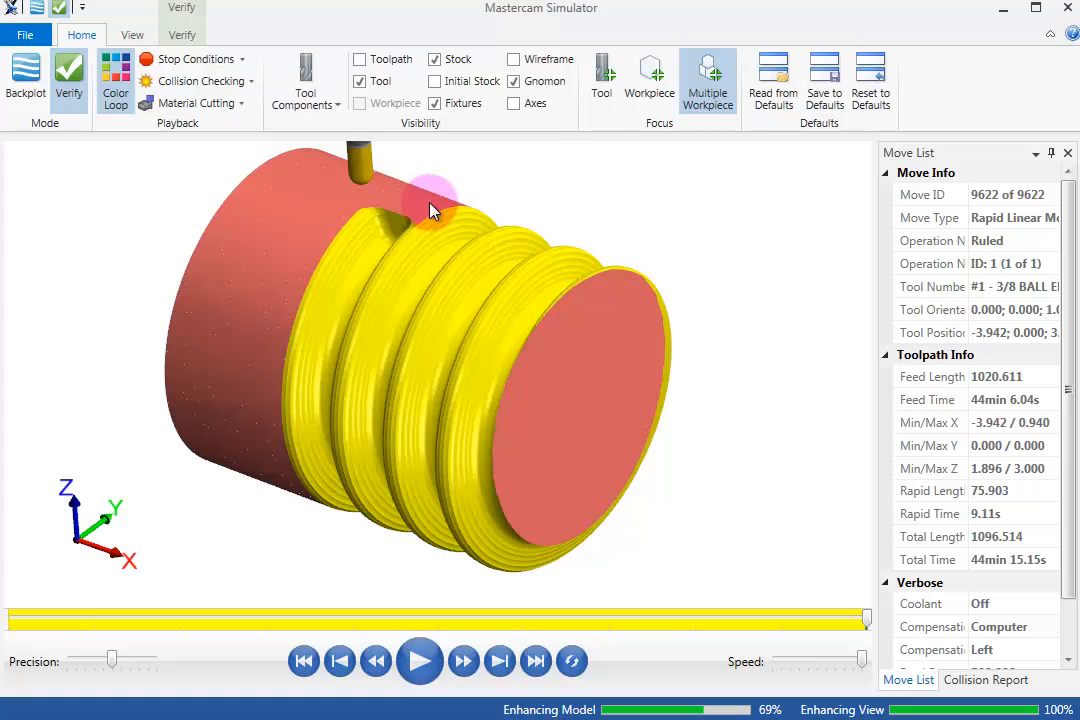
mouse_move(490, 164)
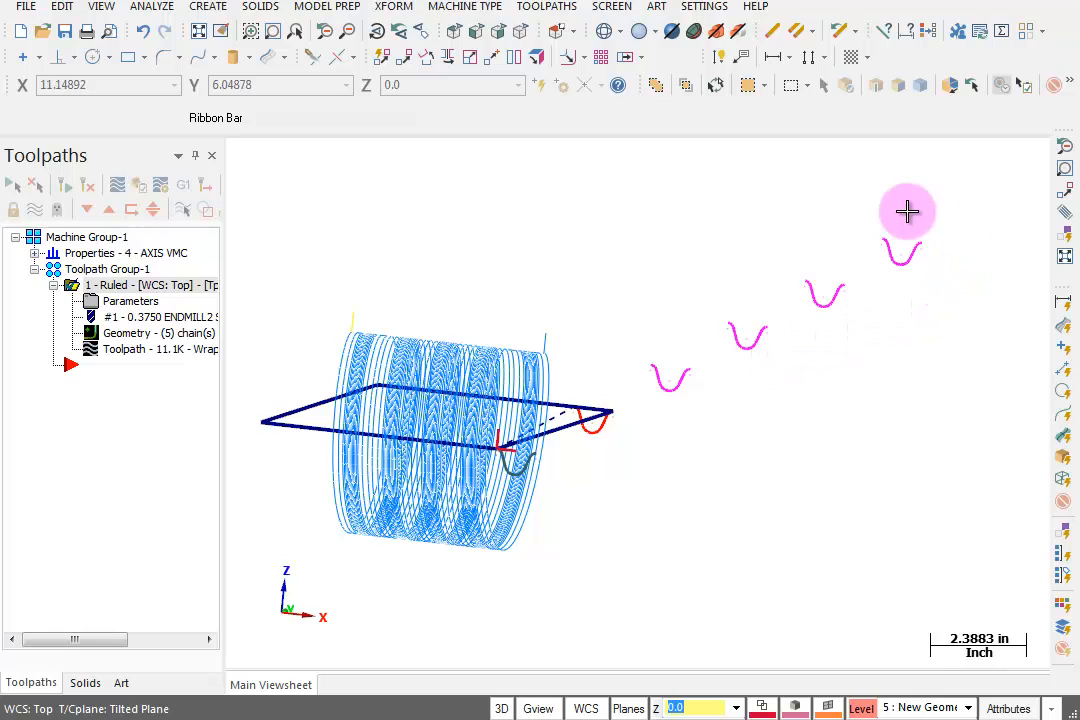
mouse_move(904, 264)
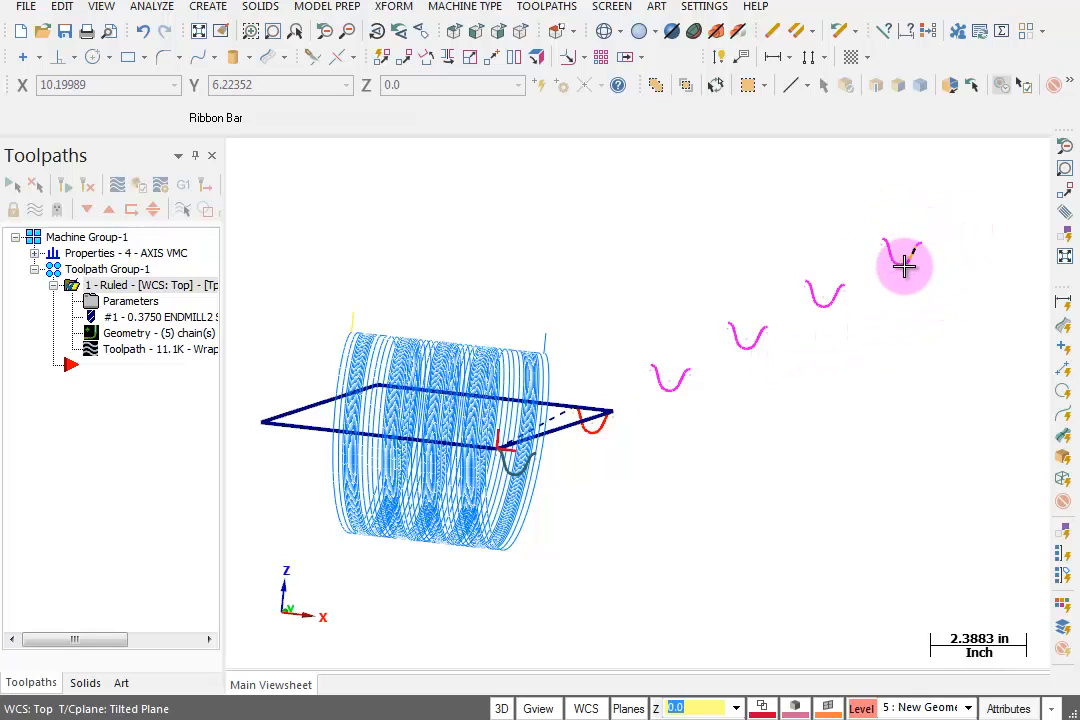
Step: Window-zoom onto the magenta profile curves in the design view
left_click_drag(904, 264, 1002, 192)
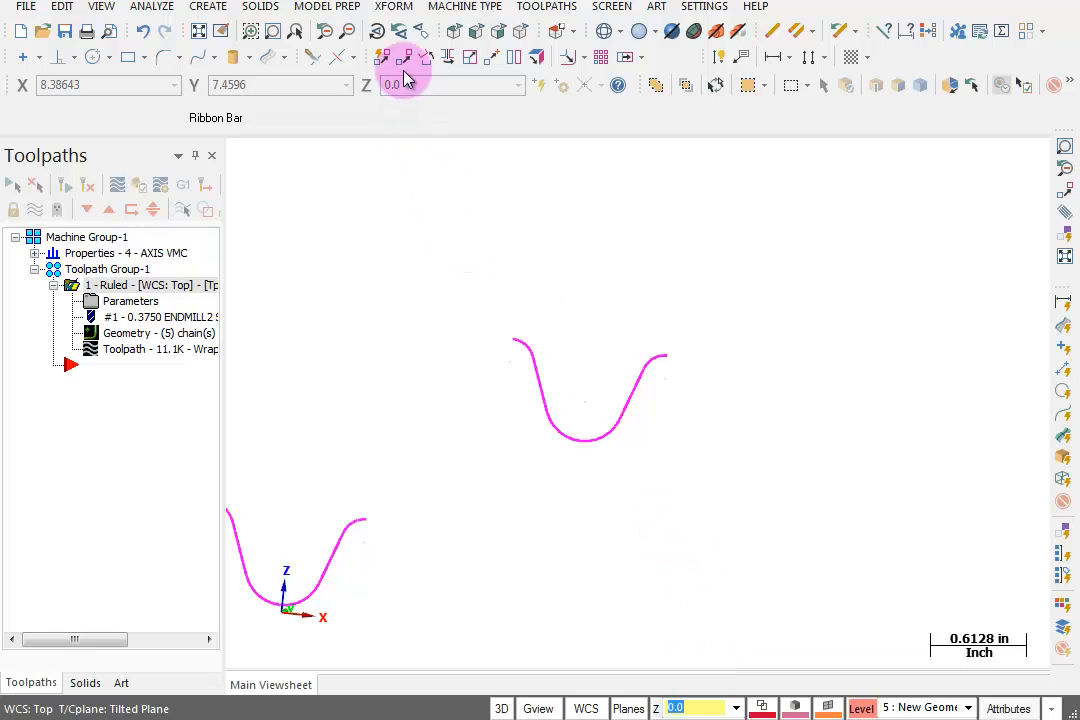
mouse_move(404, 56)
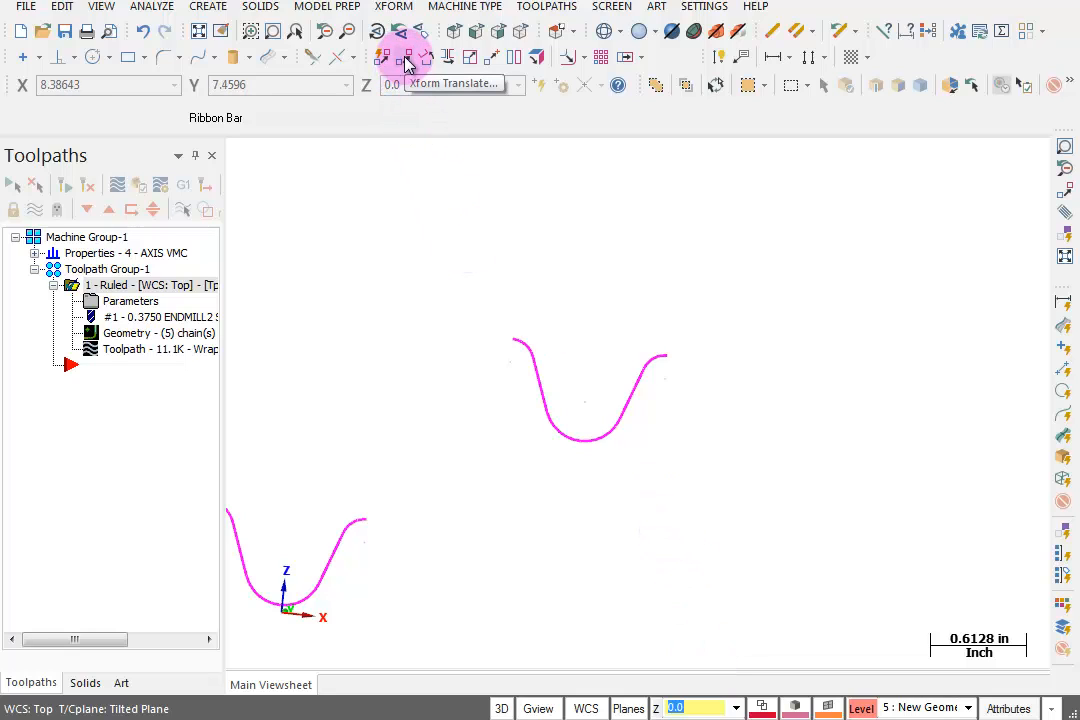
Step: Translate-copy the middle profile curve 3 times with Delta Y 0.3 and Z -1.5
left_click(404, 56)
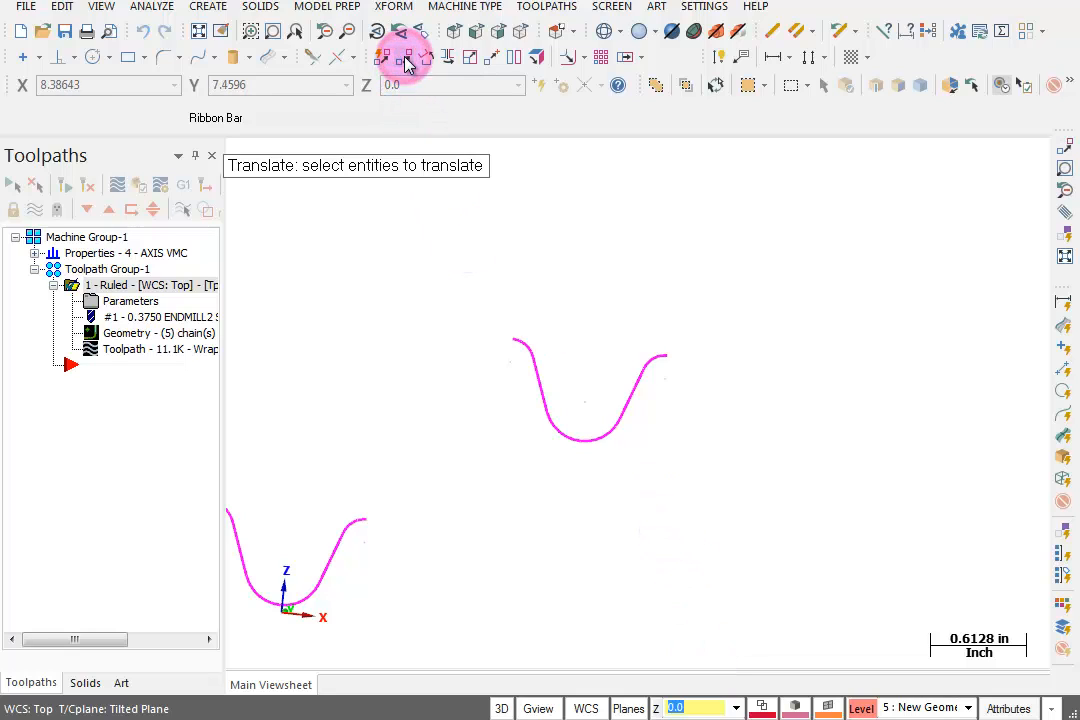
left_click_drag(468, 270, 724, 482)
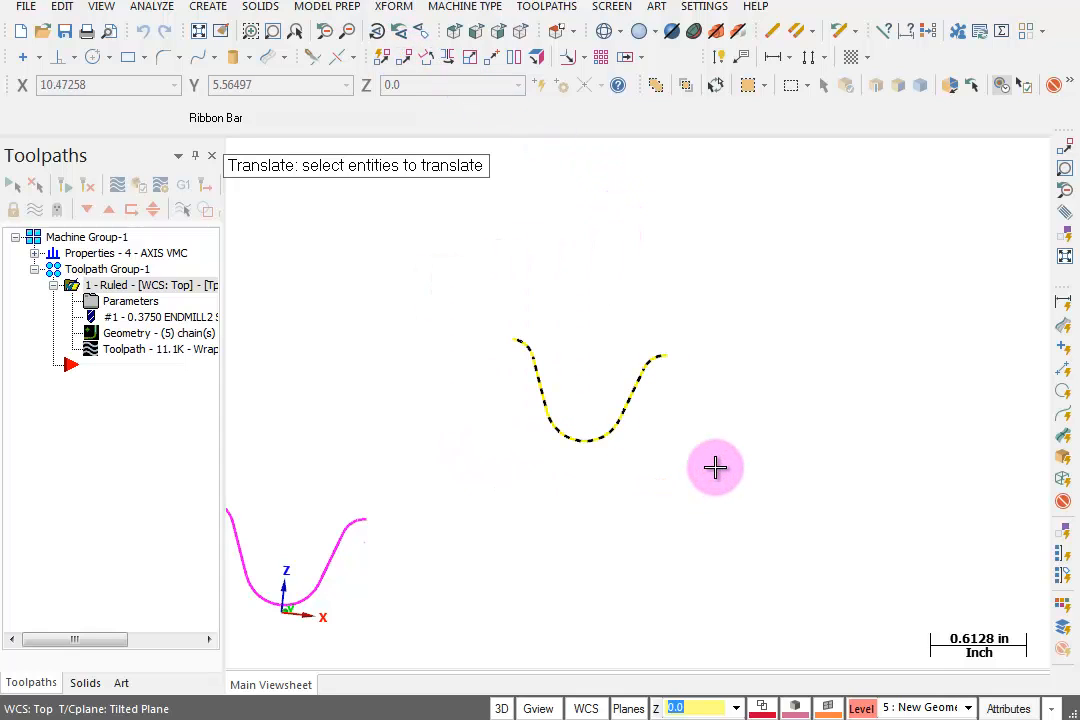
left_click(716, 468)
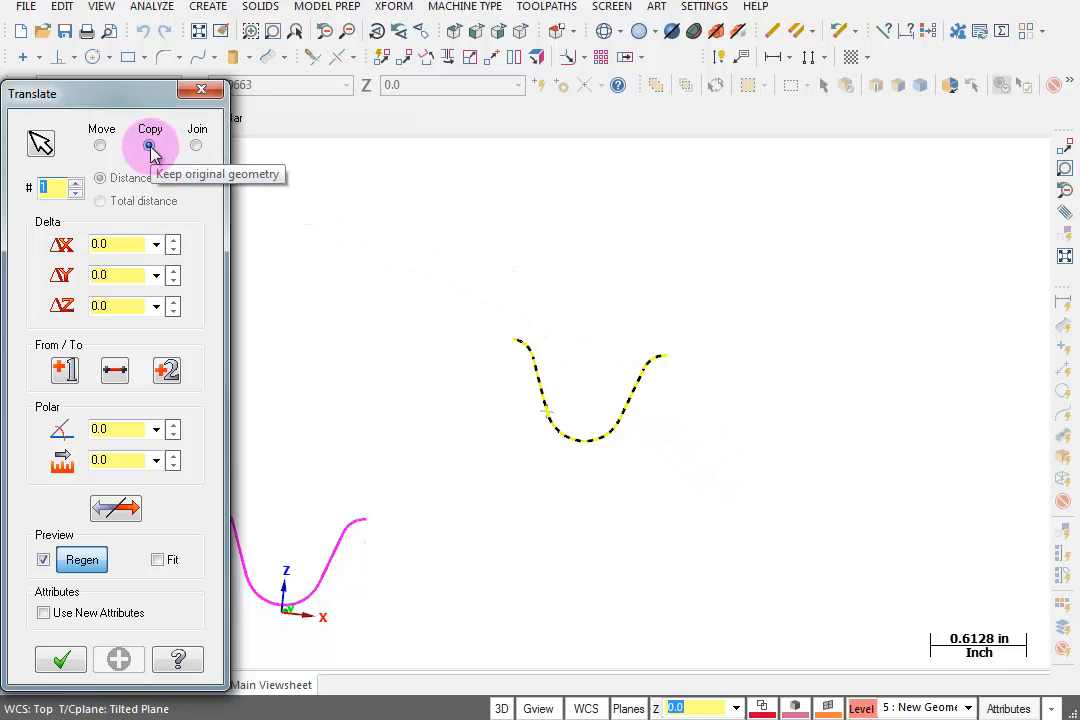
left_click(148, 144)
type("3")
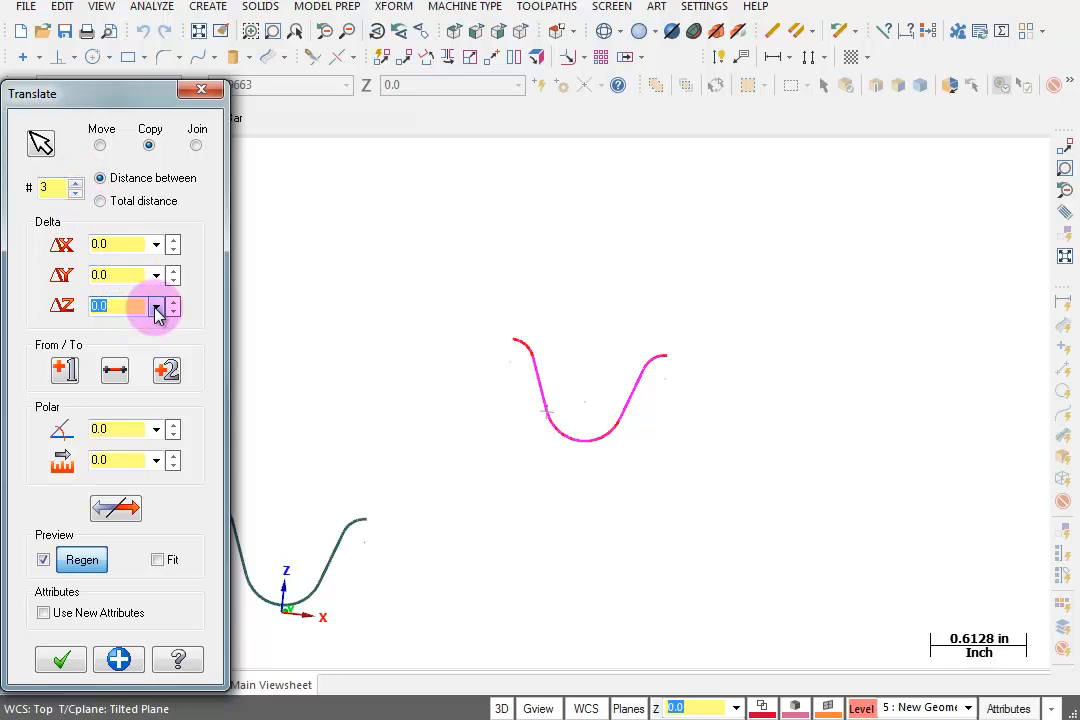
type("-1.5")
left_click(126, 274)
type("0.3")
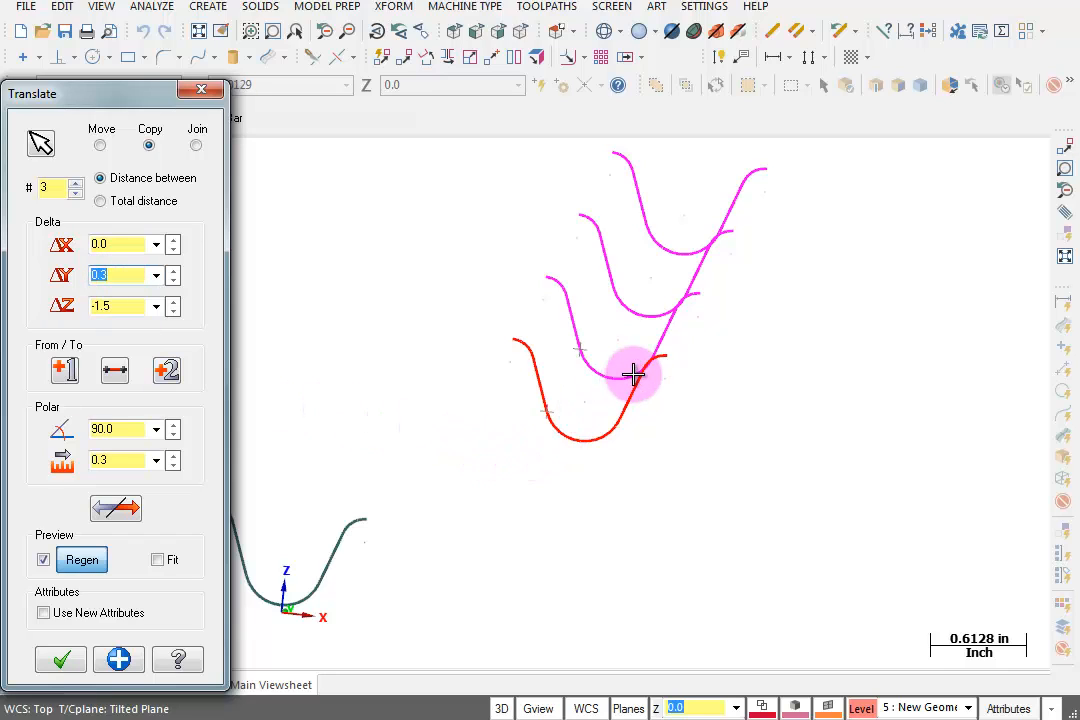
mouse_move(724, 382)
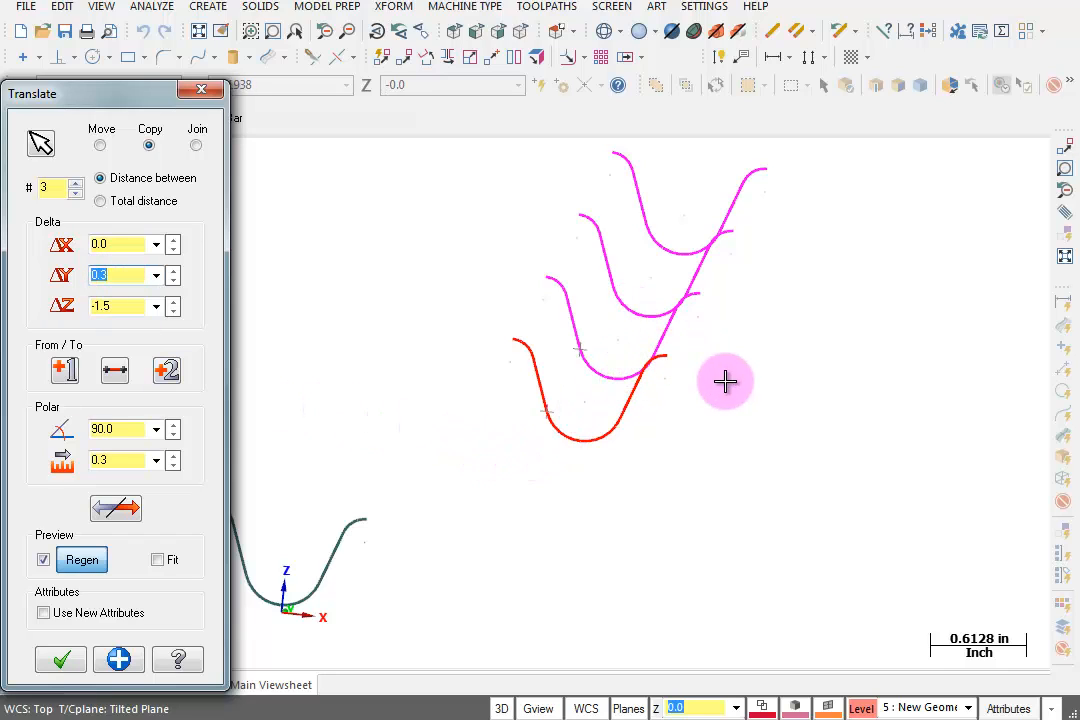
Step: Rotate the view freely about a picked point to check the previewed copies
right_click(724, 380)
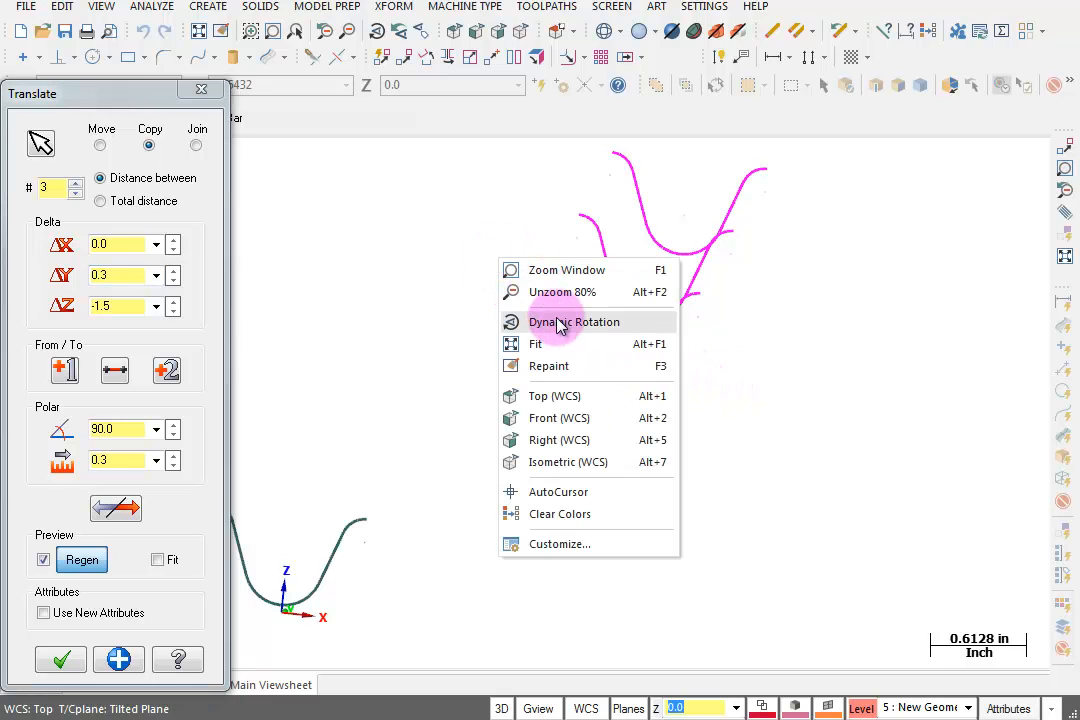
left_click(574, 320)
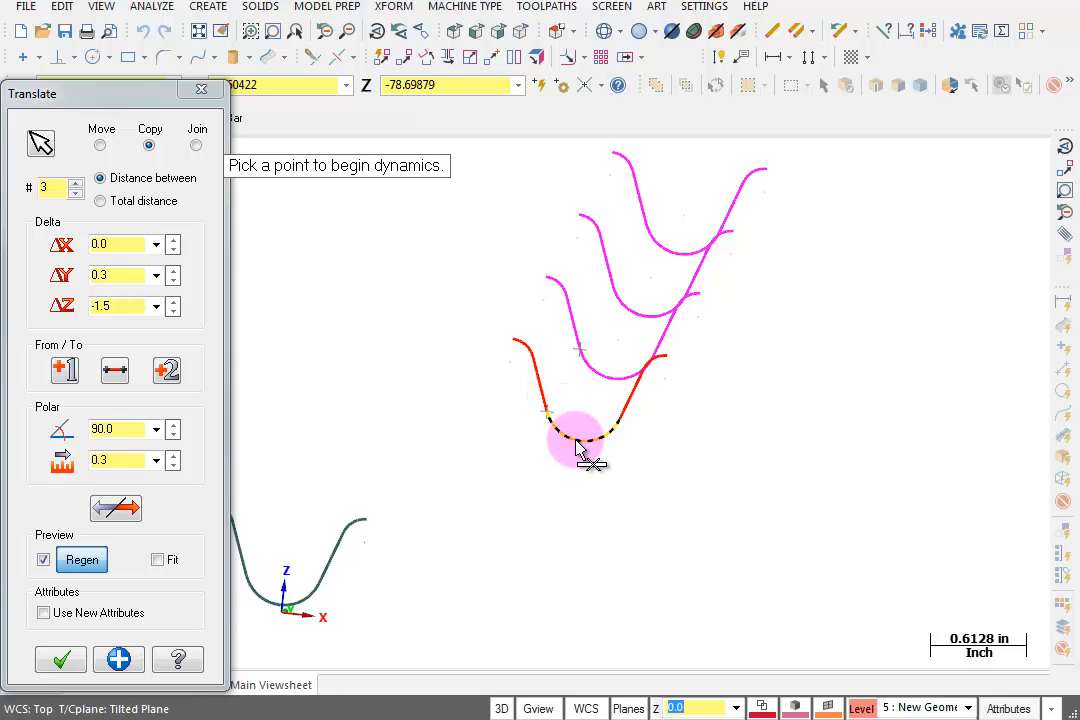
left_click(578, 444)
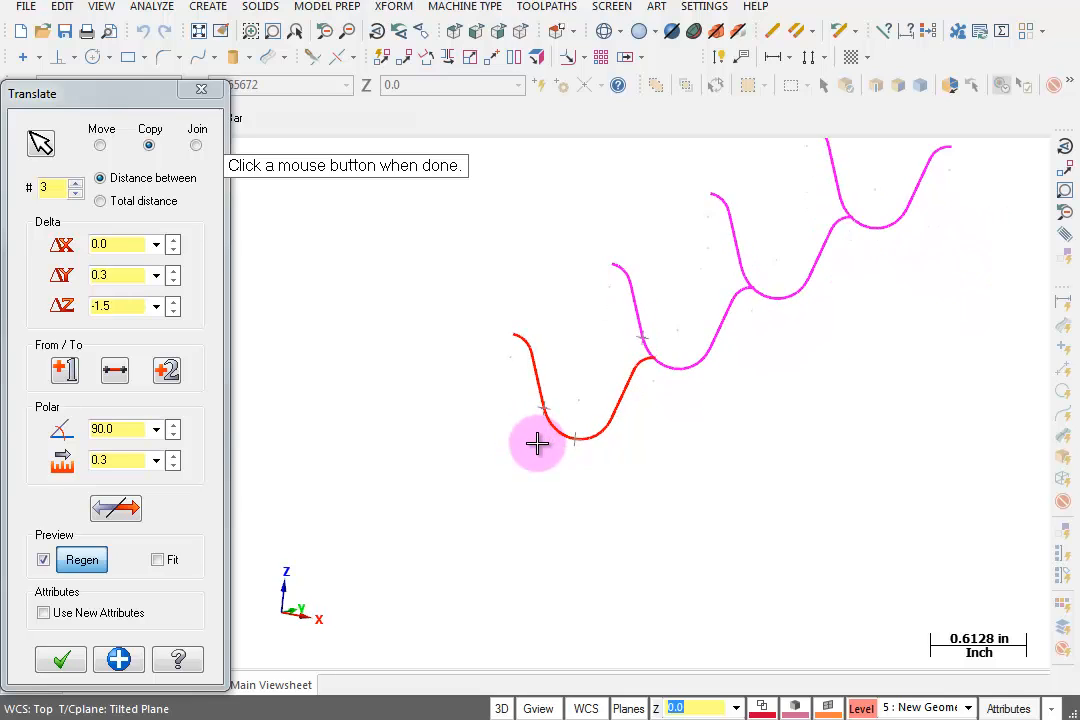
Step: Accept the three copies and resync the Ruled toolpath chains to include them, giving 8 chains
left_click(60, 658)
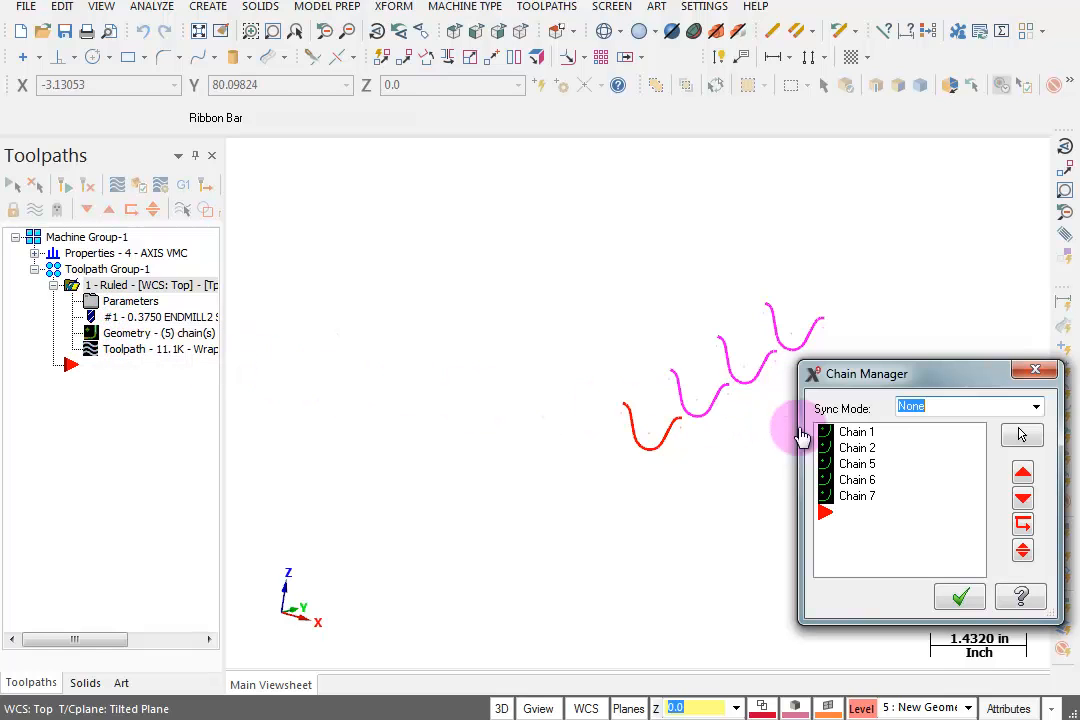
right_click(856, 480)
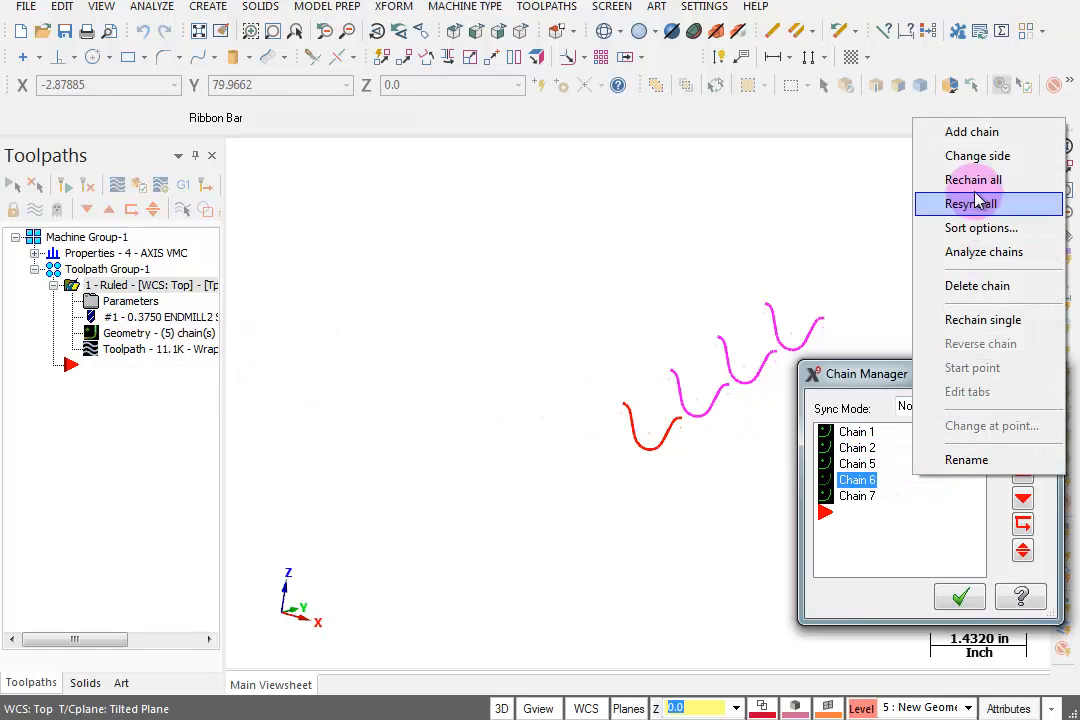
left_click(972, 204)
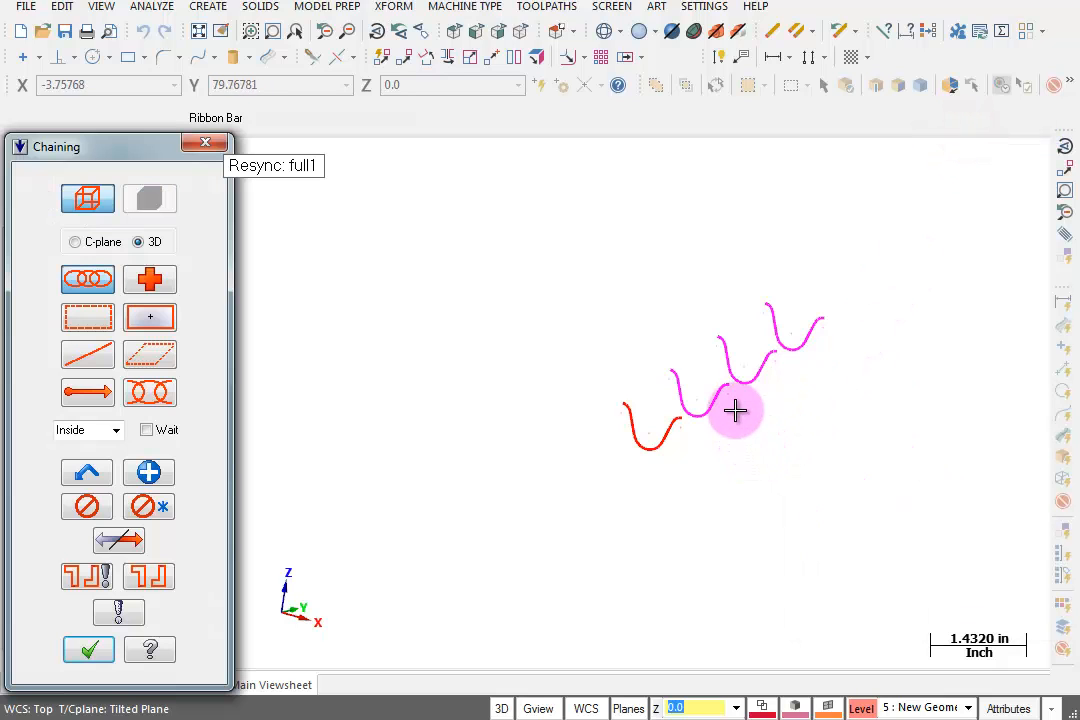
left_click(736, 410)
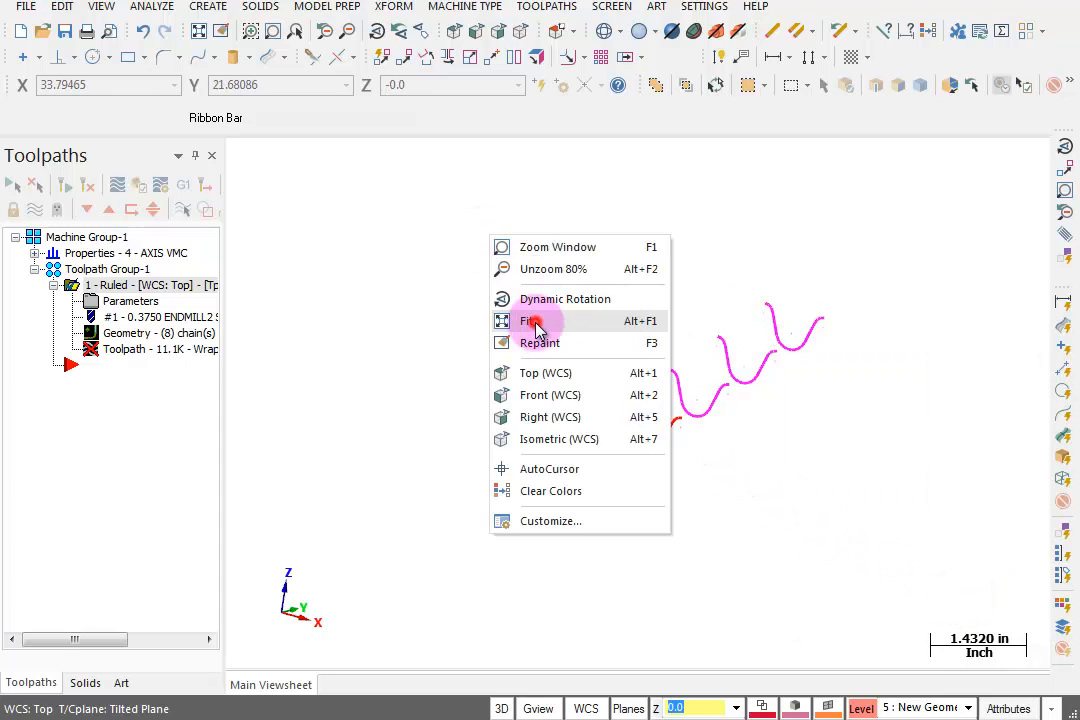
Step: Fit the view, regenerate the Ruled toolpath and send it to the simulator for verification
left_click(532, 320)
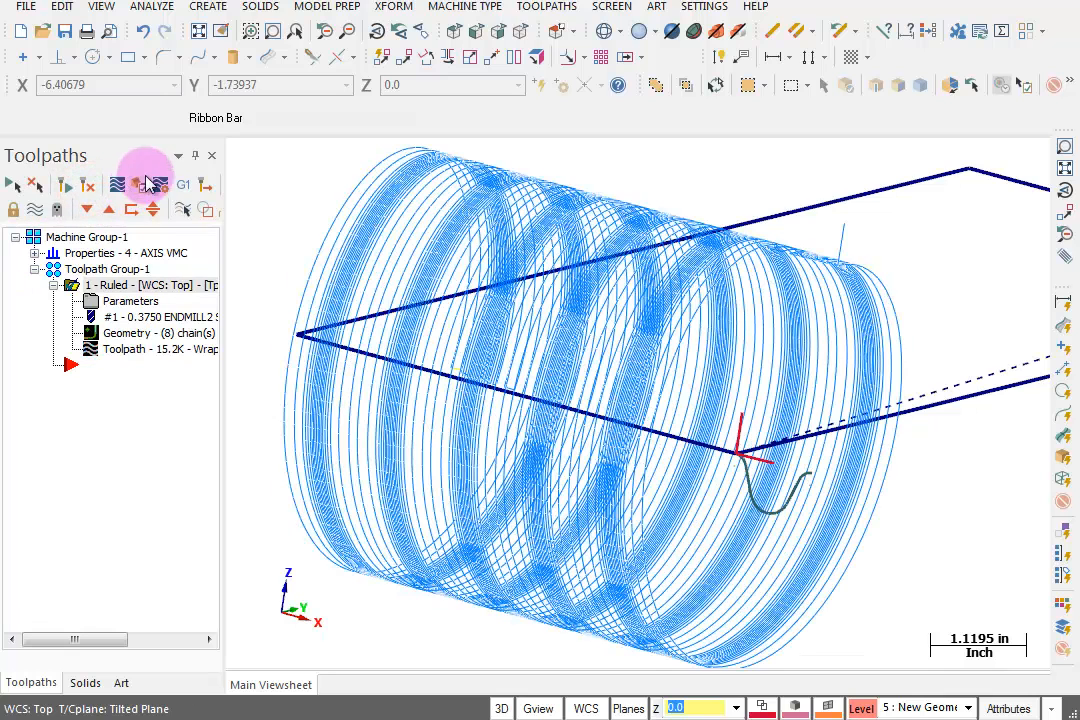
left_click(146, 184)
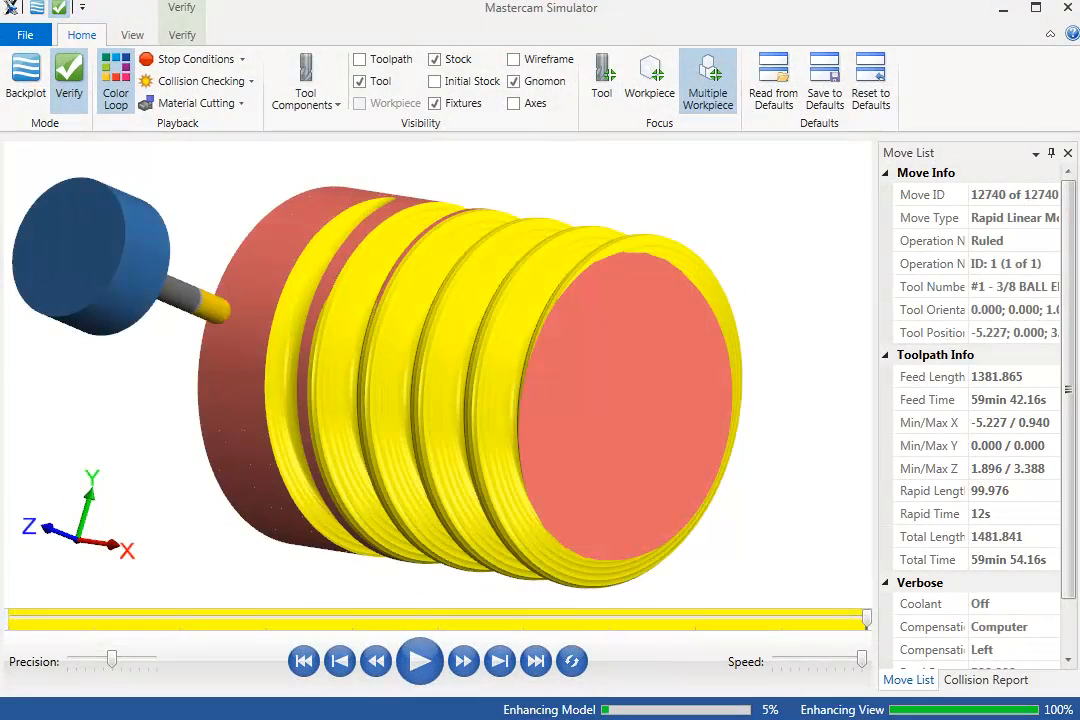
Step: Hide the cutting tool in Mastercam Simulator to inspect the multi-start thread grooves
left_click(360, 80)
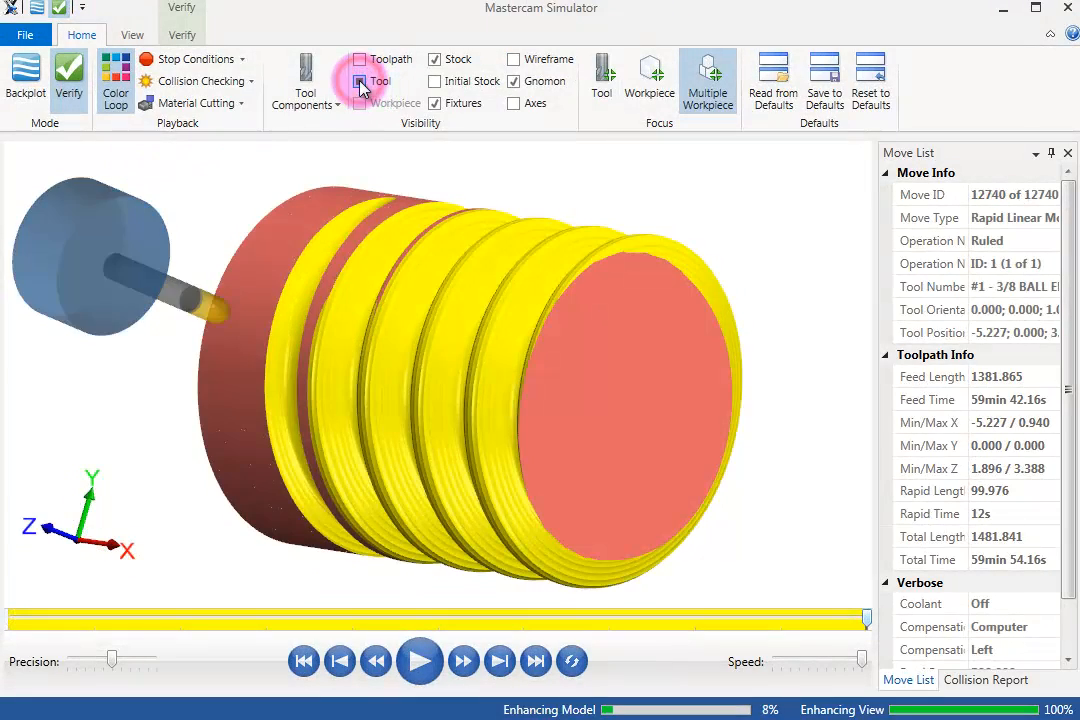
left_click(360, 80)
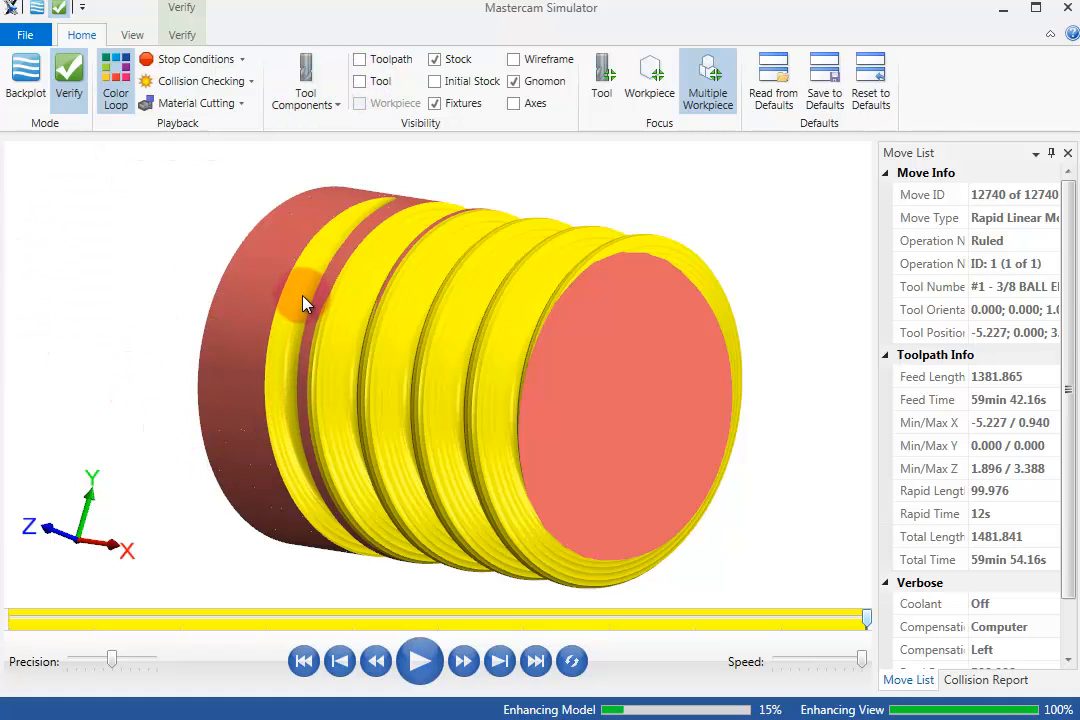
mouse_move(396, 210)
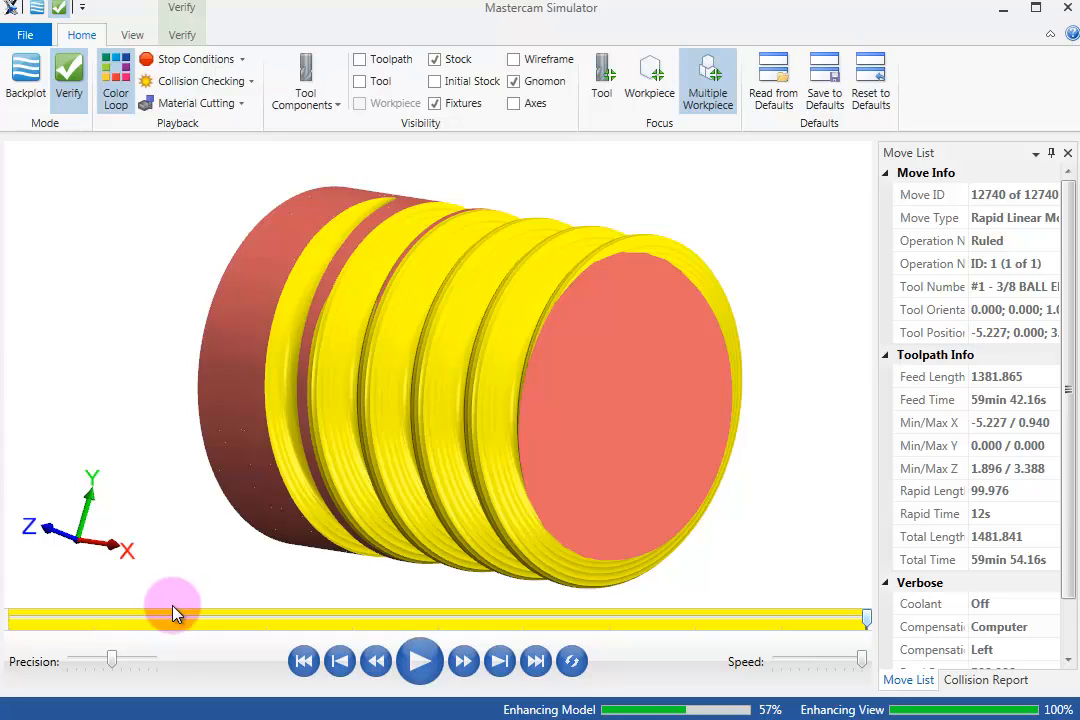
mouse_move(336, 600)
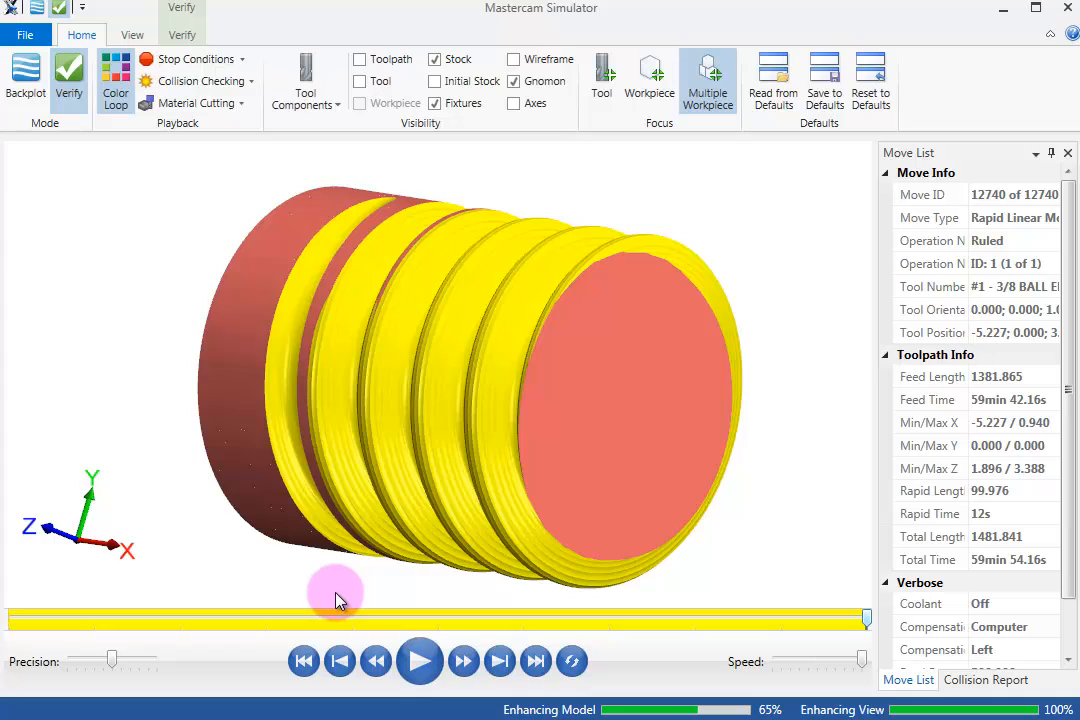
mouse_move(378, 540)
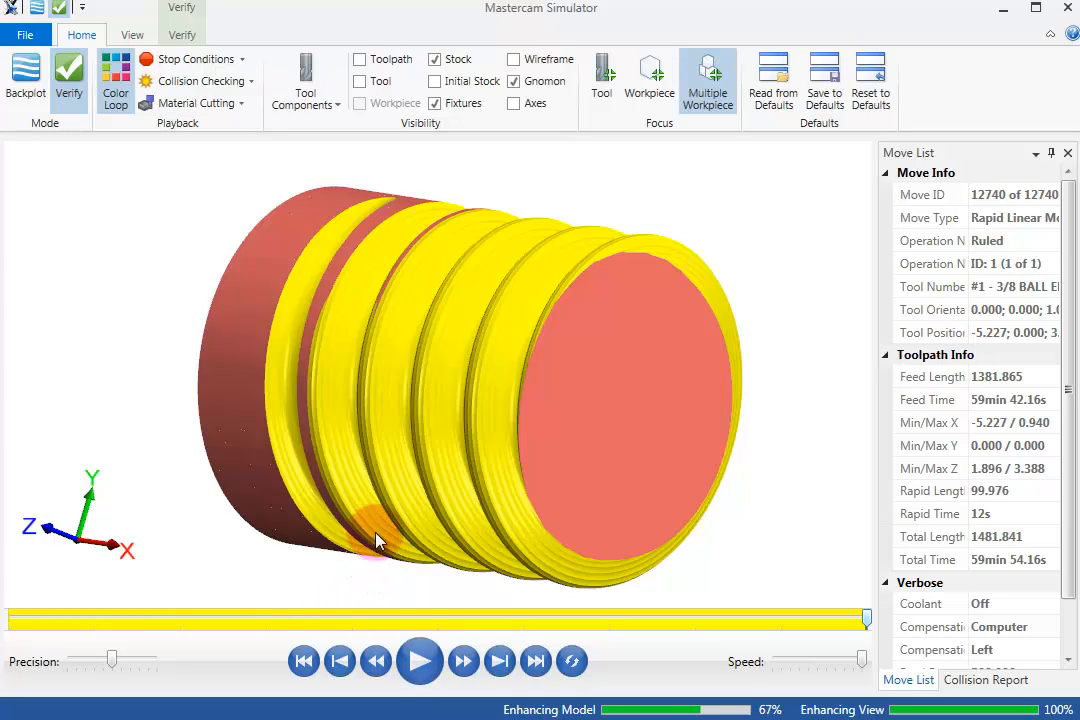